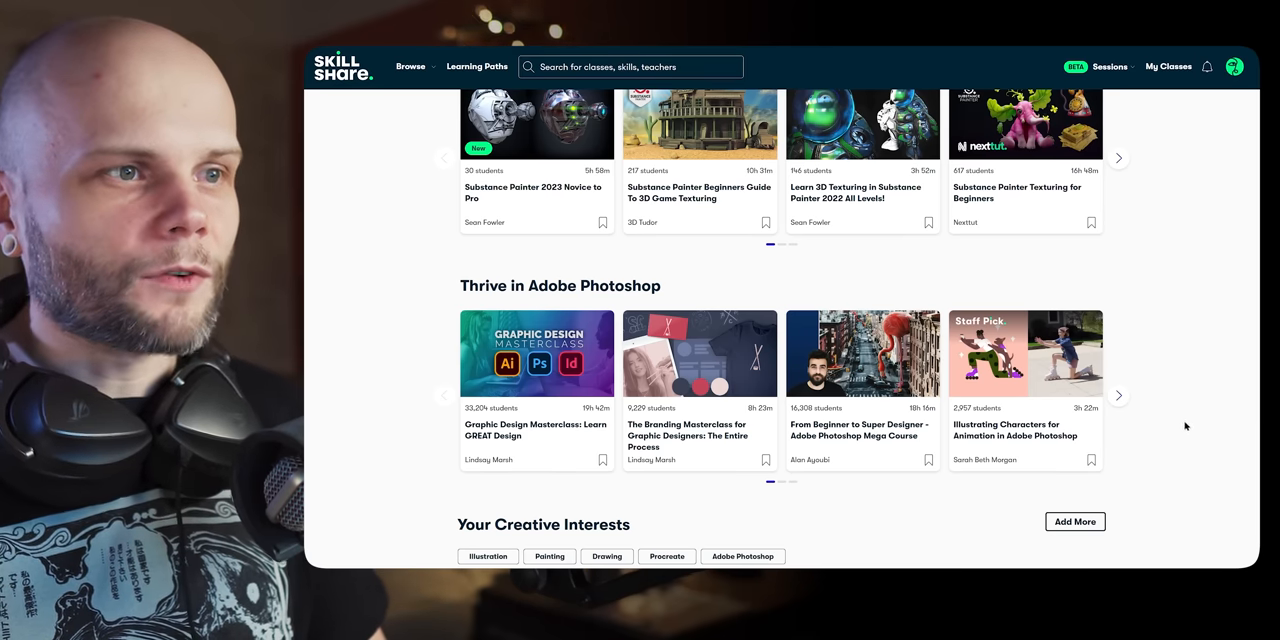
- Browse the Skillshare home feed and the Music category class rows, landing on a music theory class
scroll("down", 3)
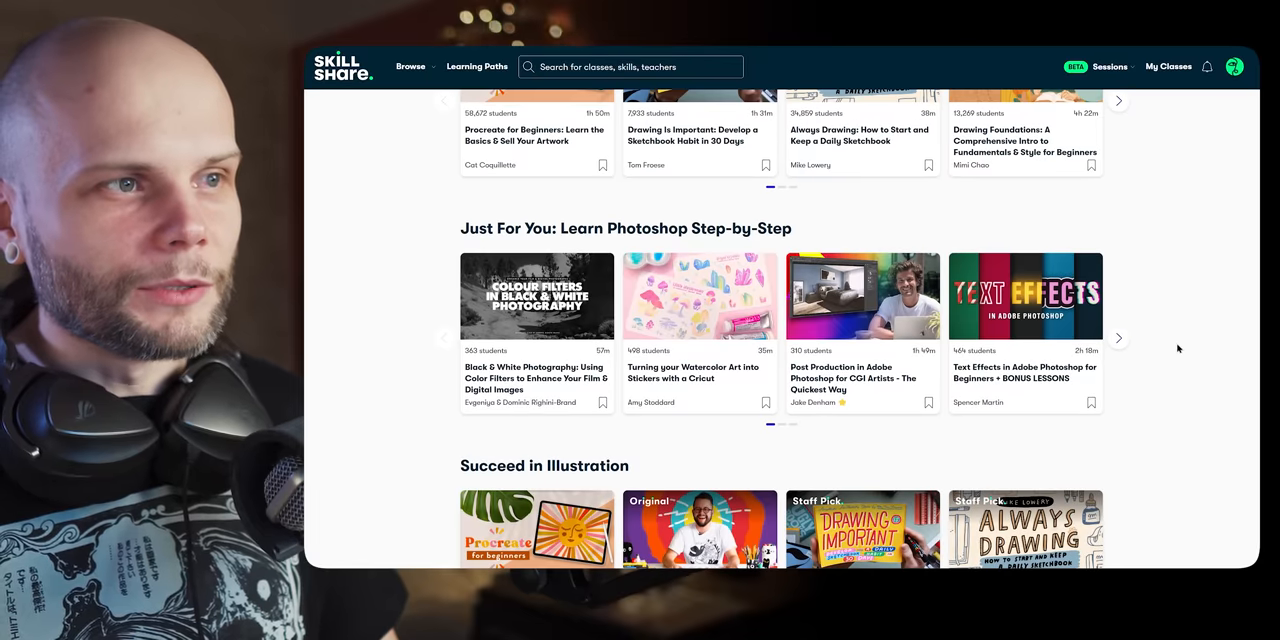
scroll("up", 3)
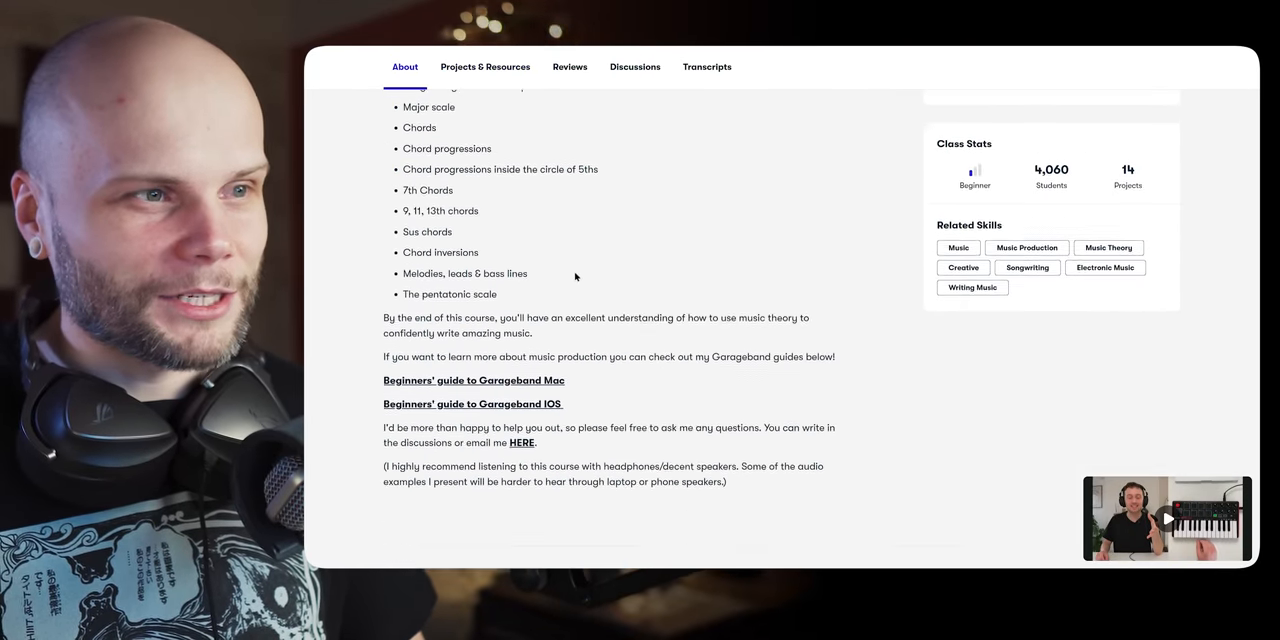
scroll("up", 3)
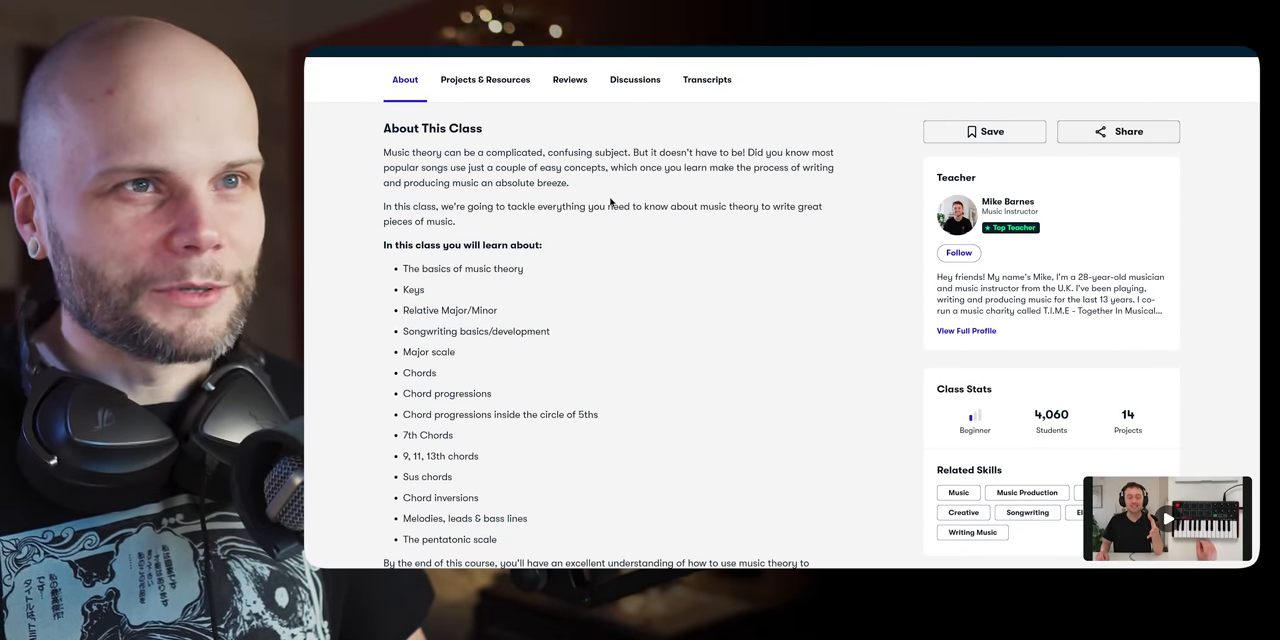
scroll("down", 3)
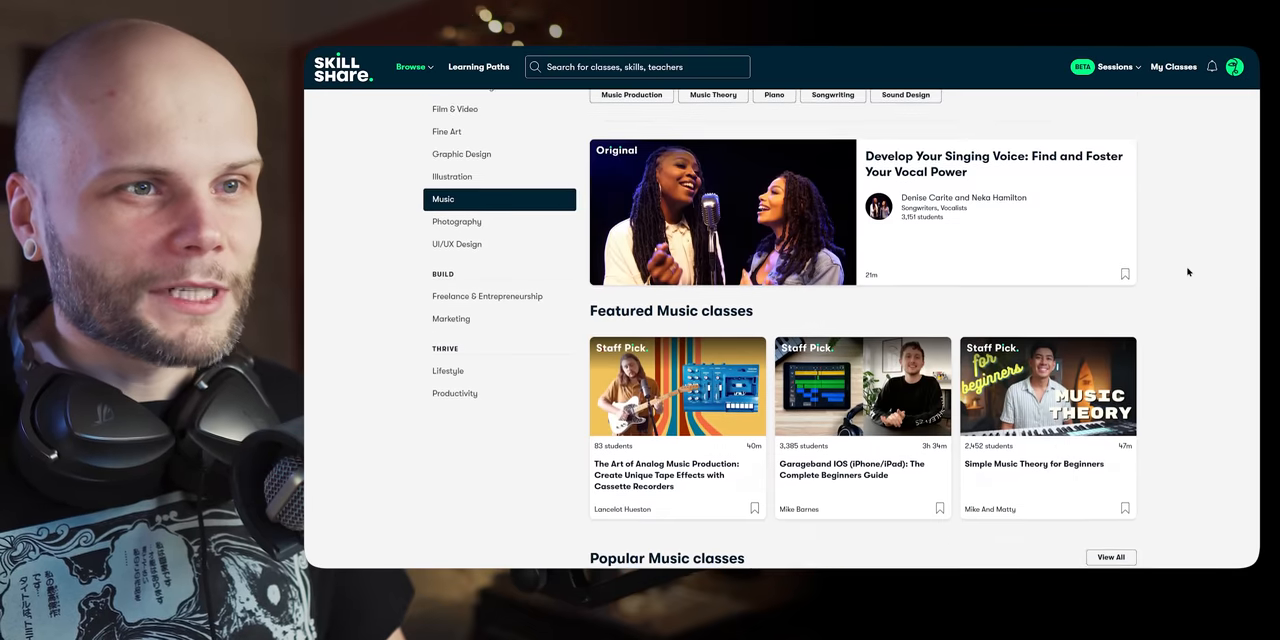
scroll("down", 3)
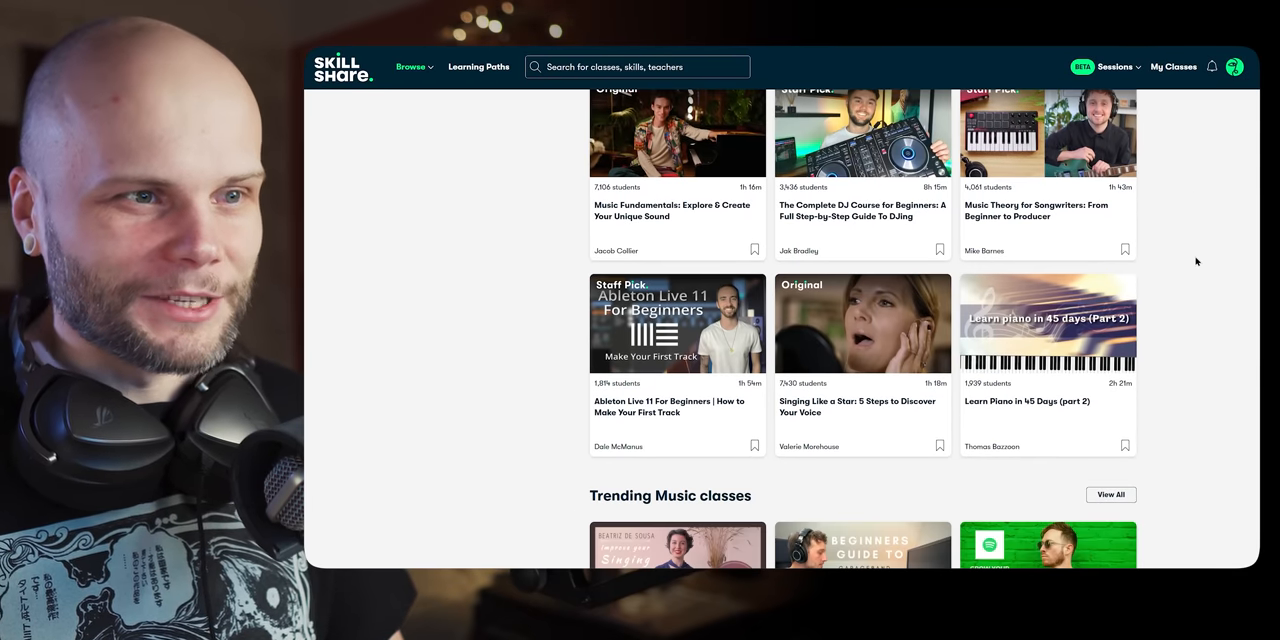
scroll("down", 3)
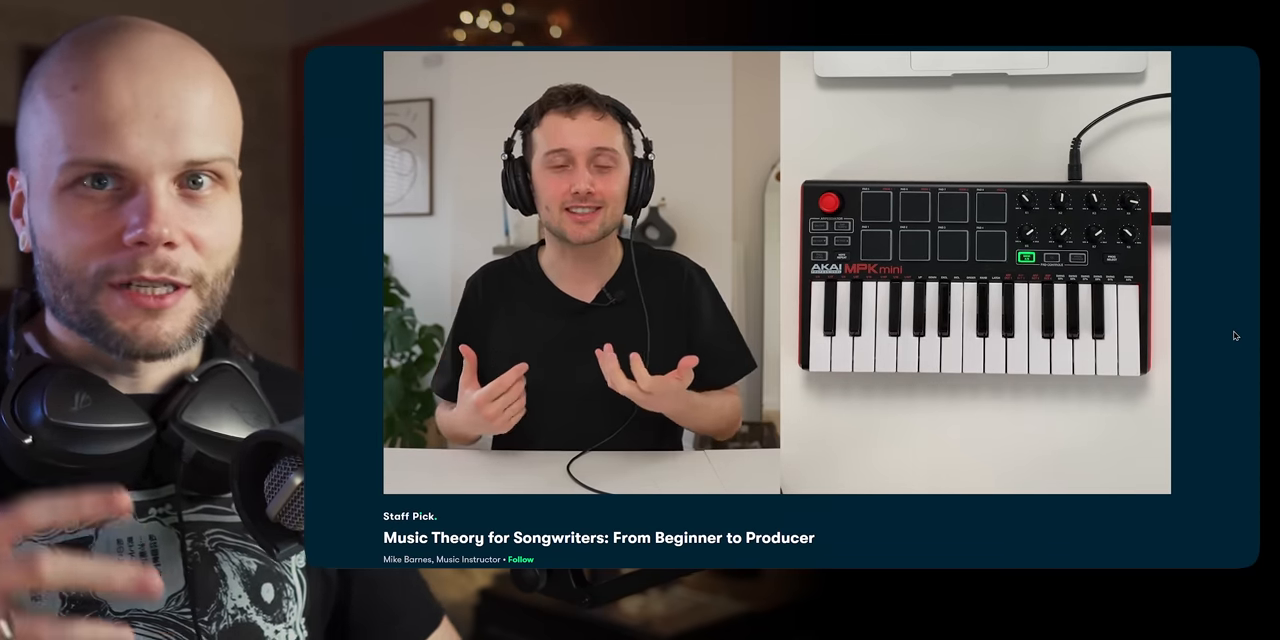
- Look through the Music Theory for Songwriters class's about section and reviews, then return to Browse > Music
scroll("down", 3)
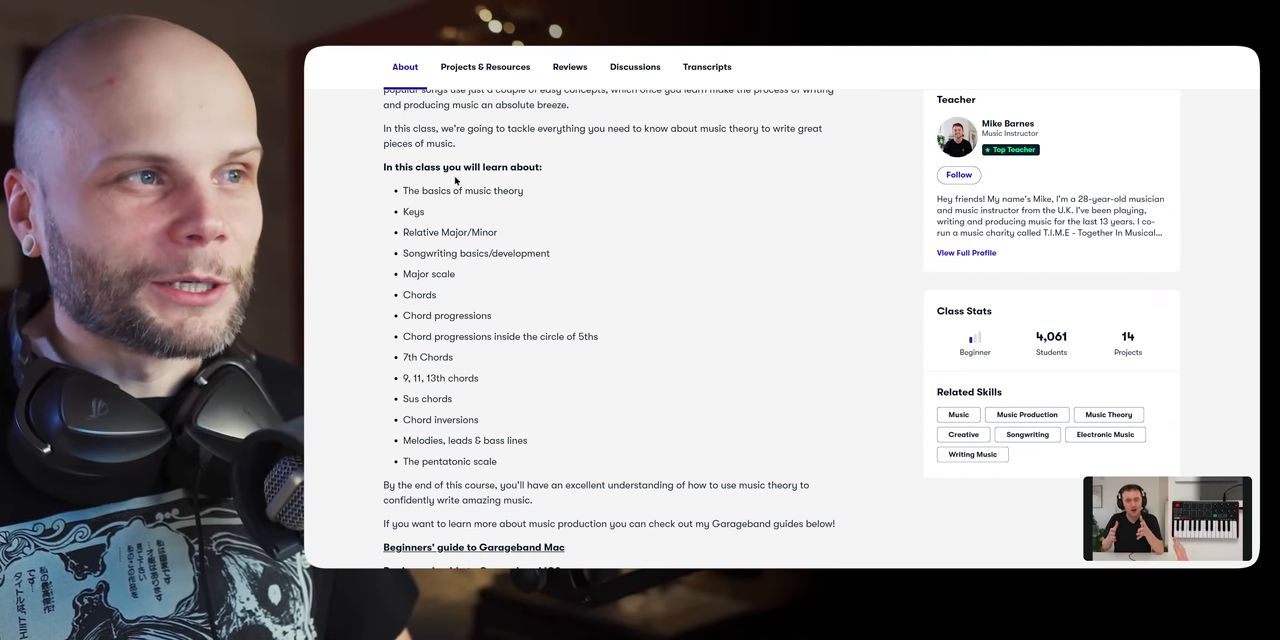
scroll("up", 3)
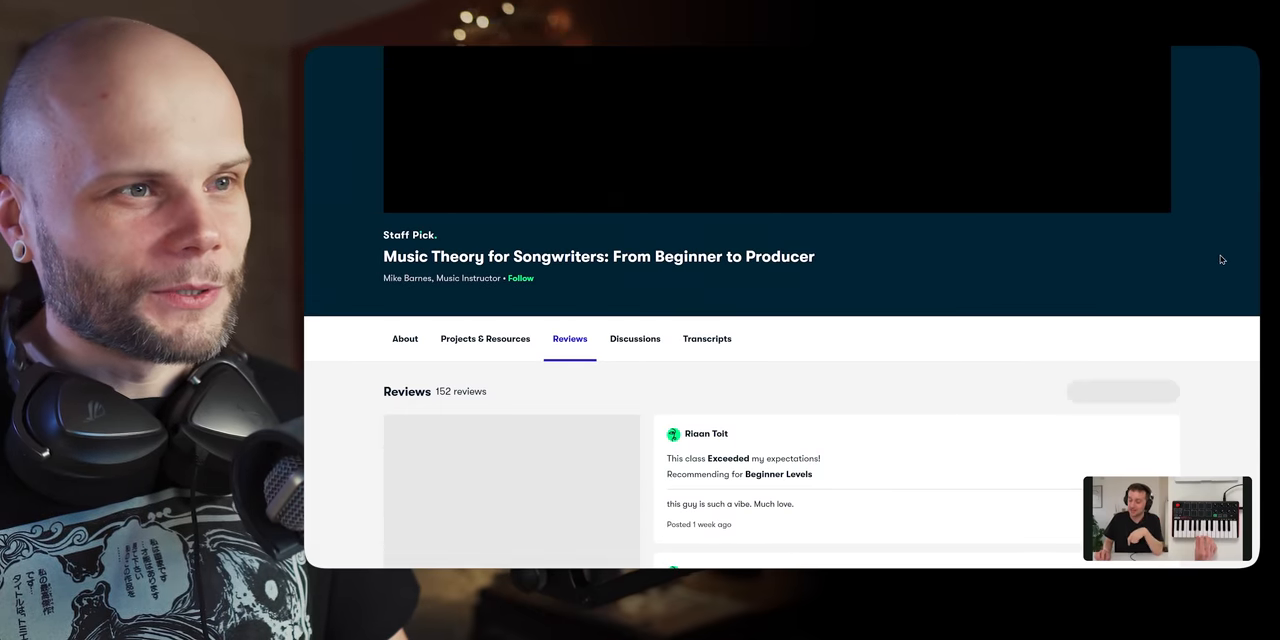
left_click(484, 338)
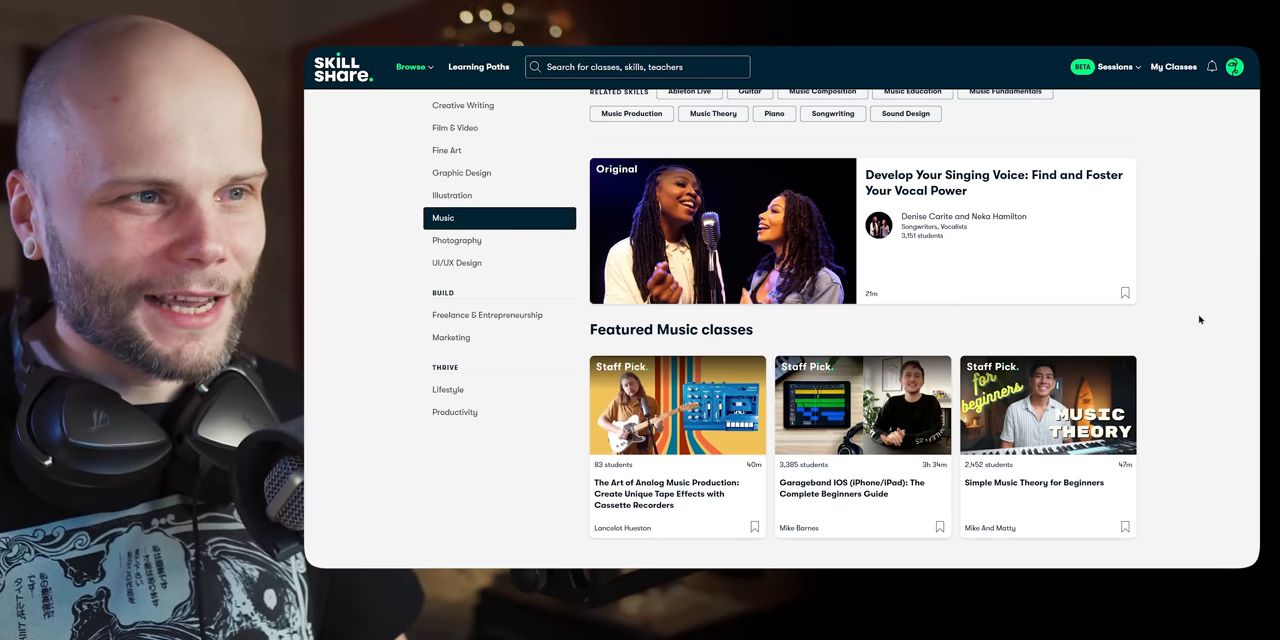
scroll("up", 3)
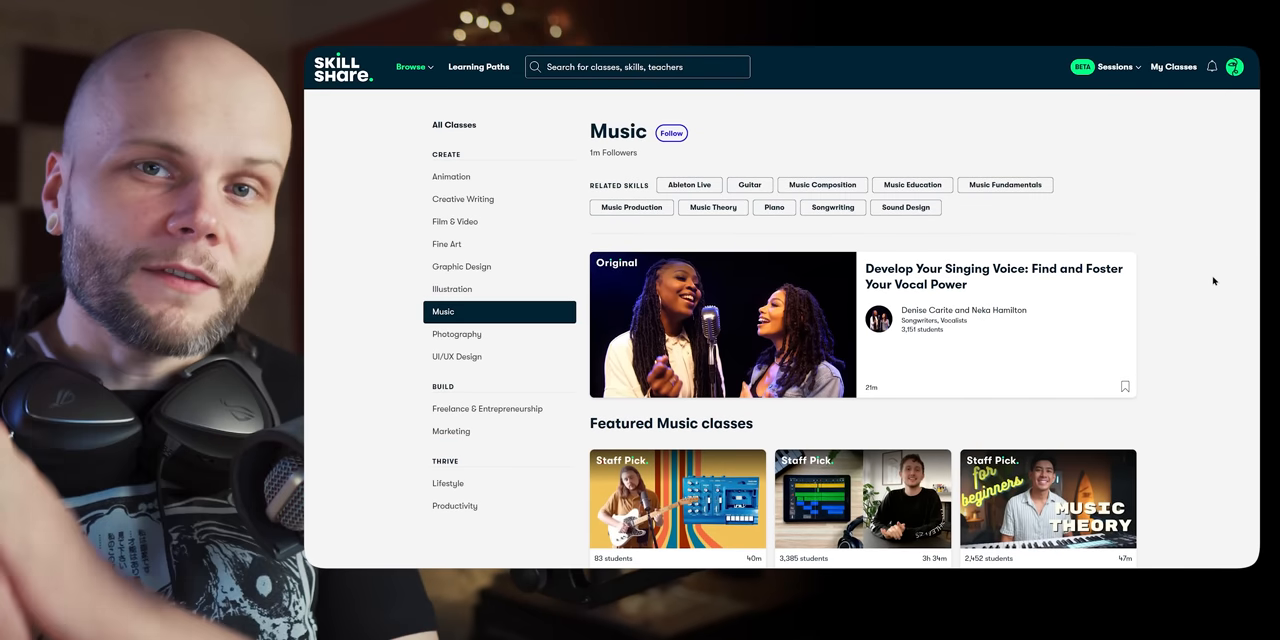
mouse_move(1194, 244)
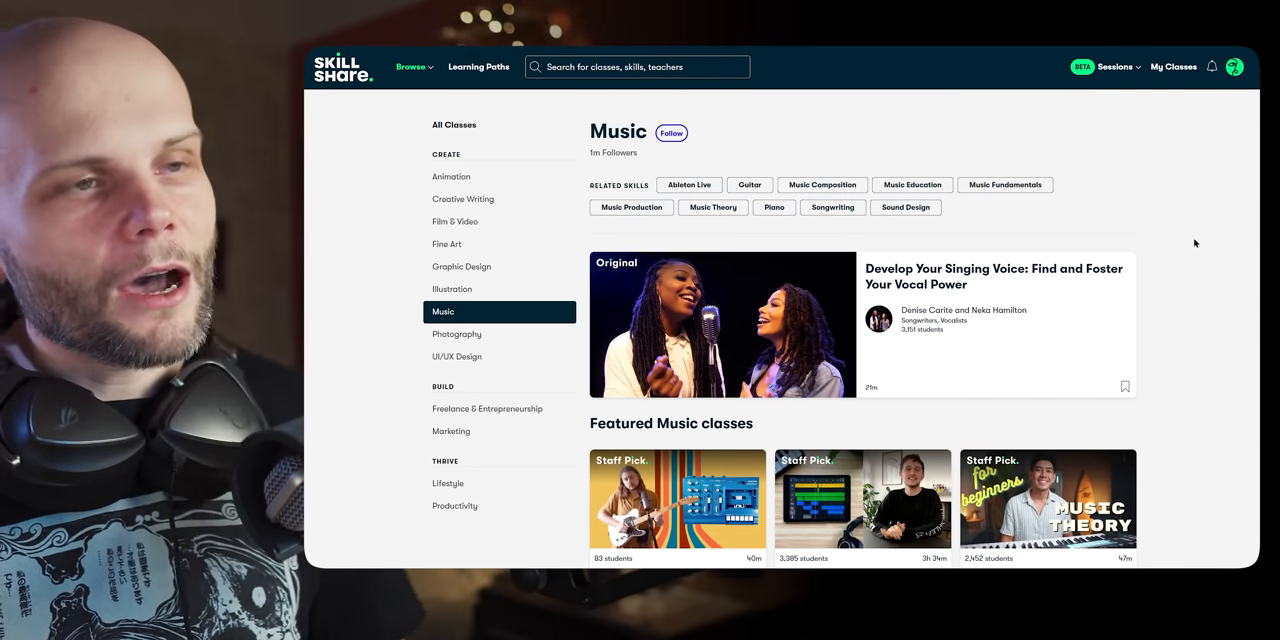
mouse_move(452, 176)
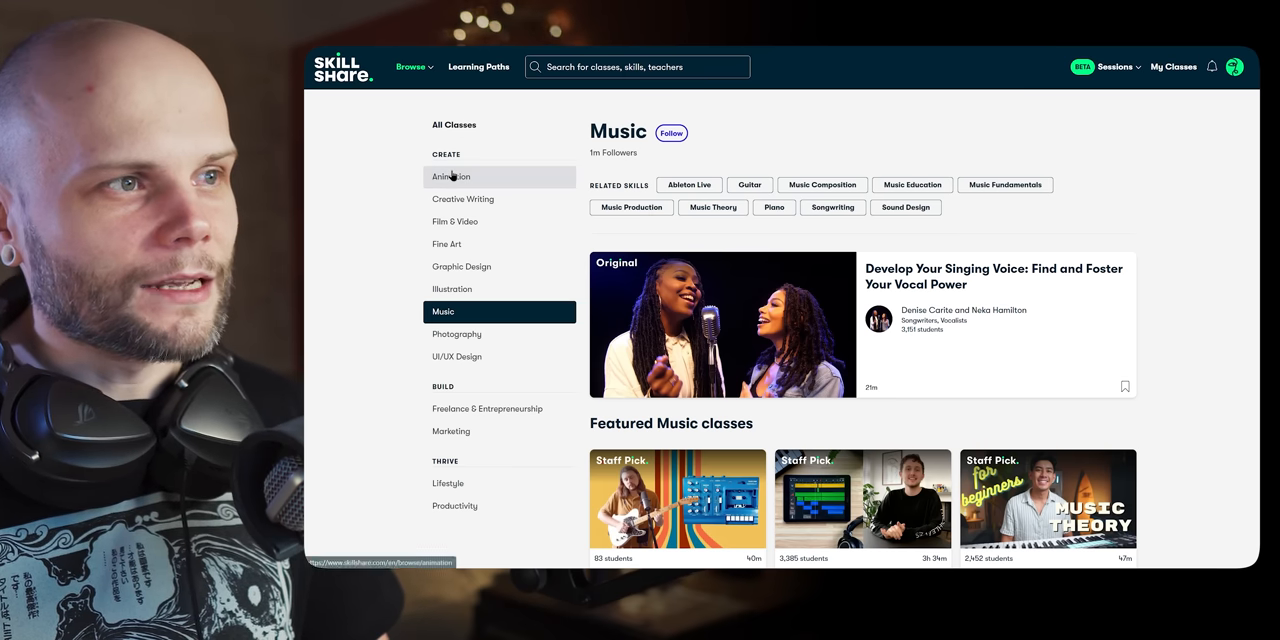
mouse_move(398, 244)
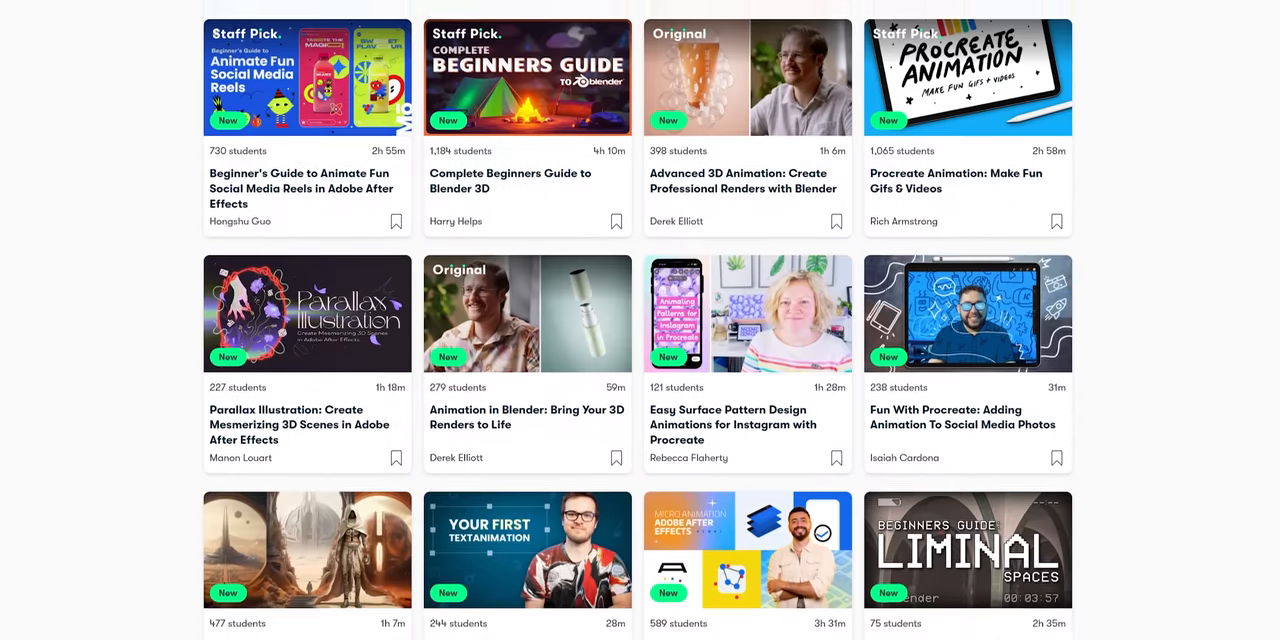
scroll("down", 3)
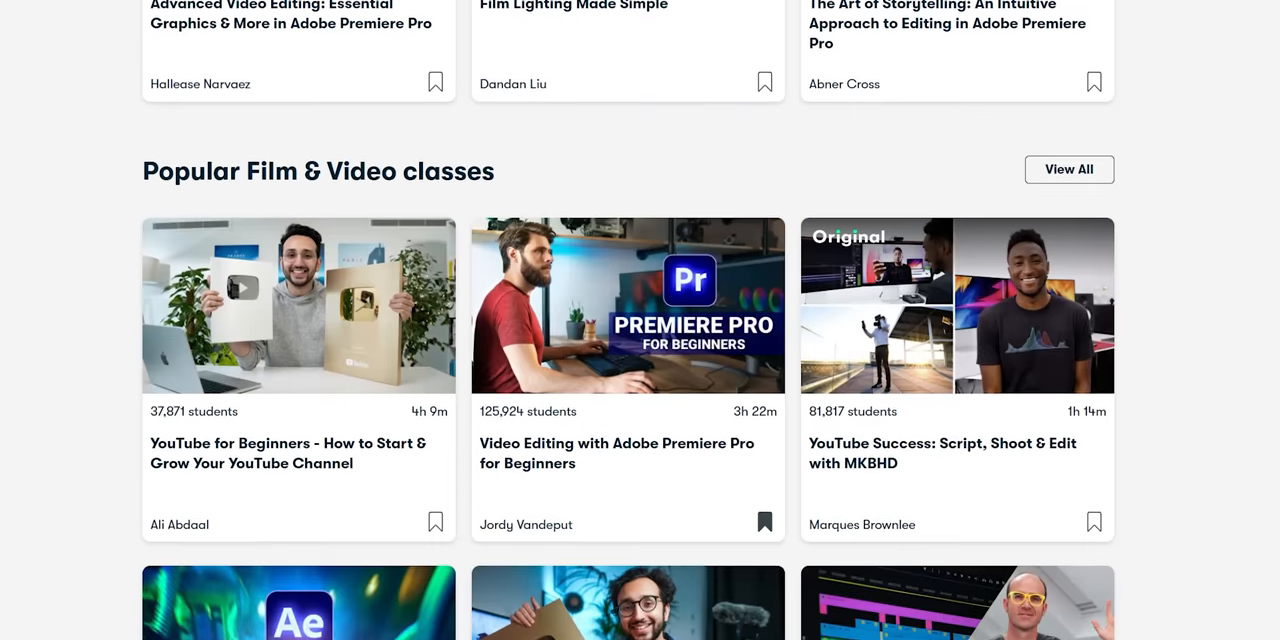
left_click(196, 48)
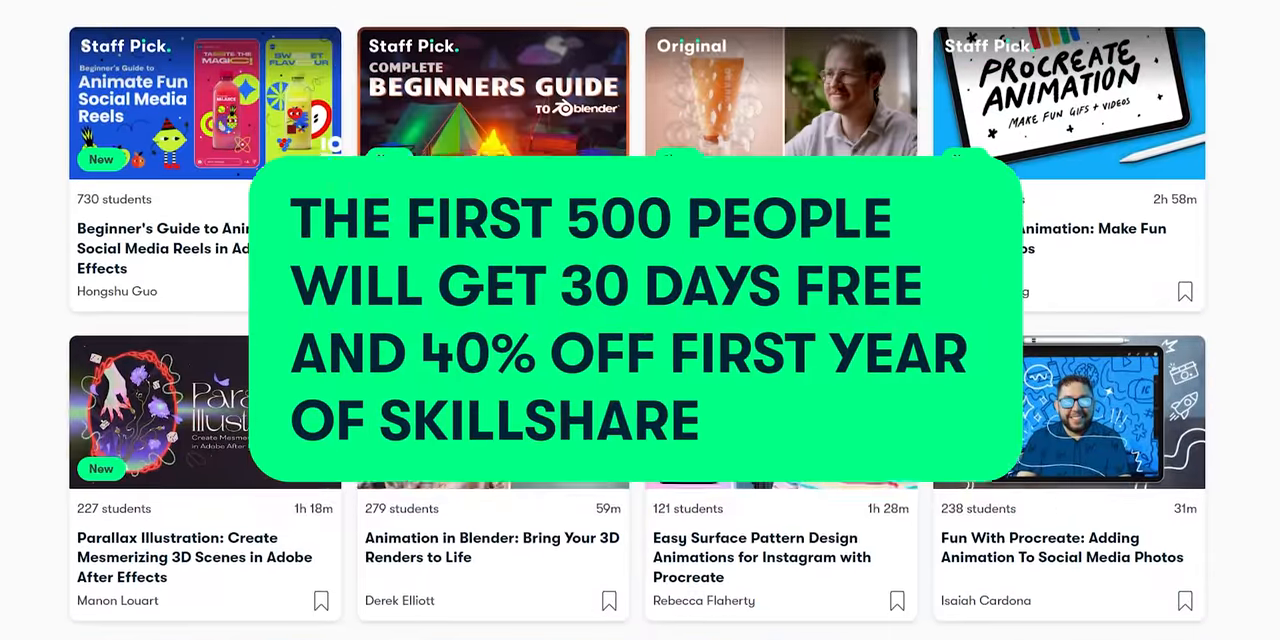
scroll("down", 3)
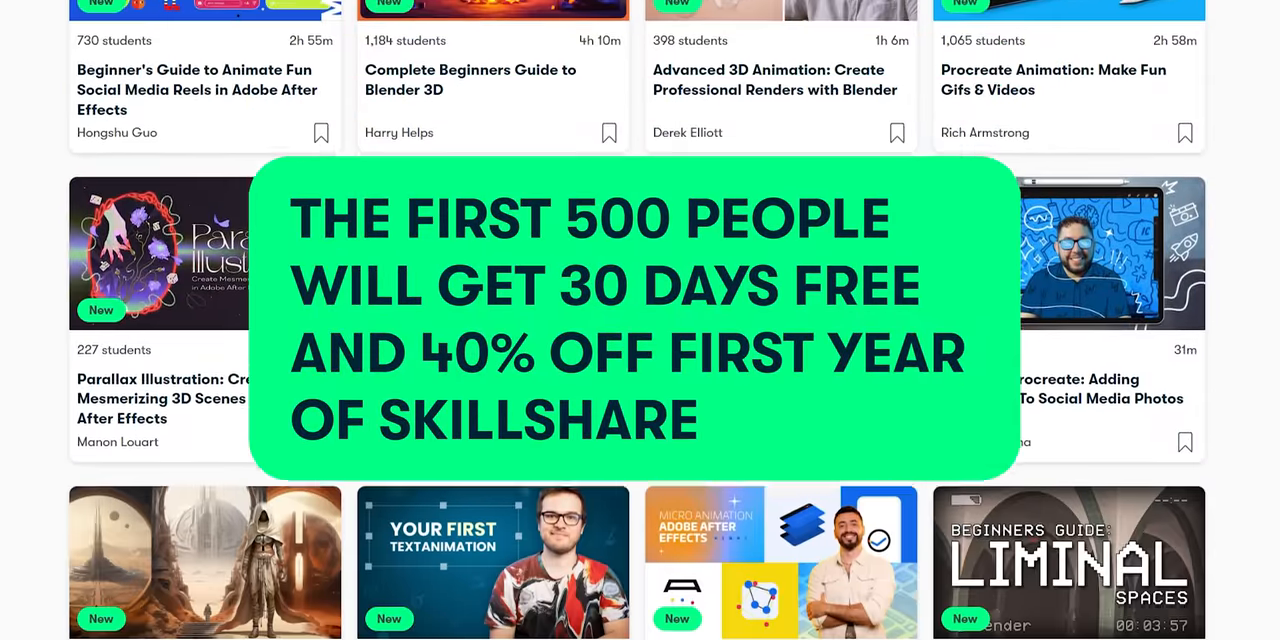
scroll("down", 3)
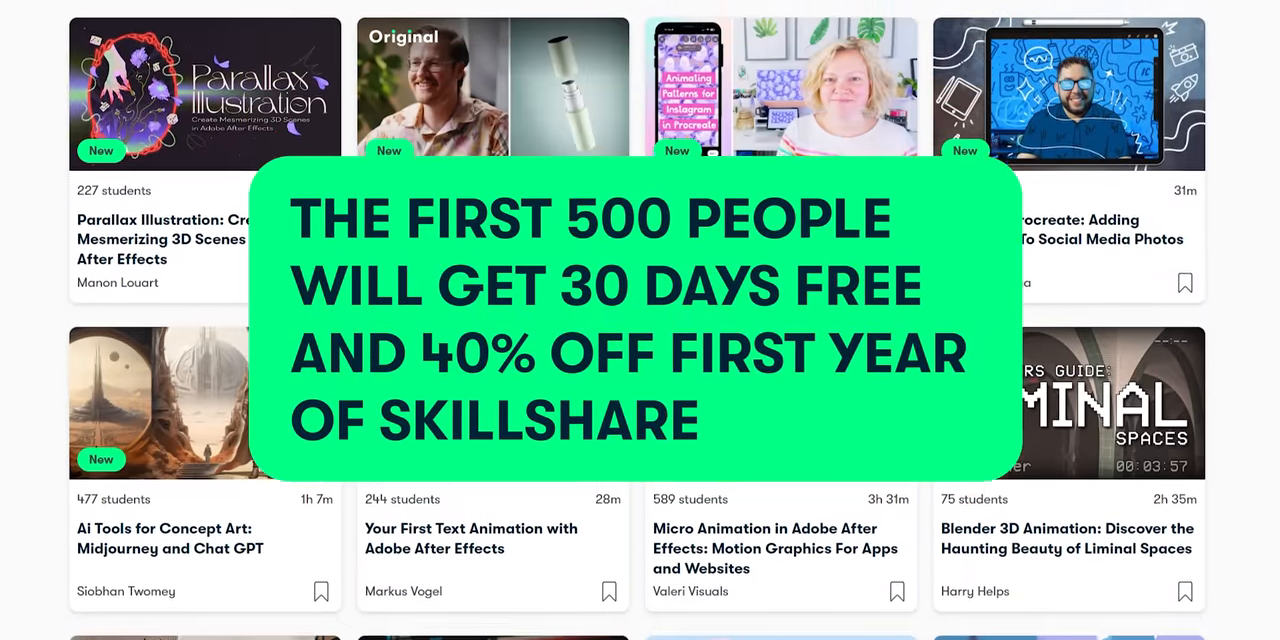
scroll("down", 3)
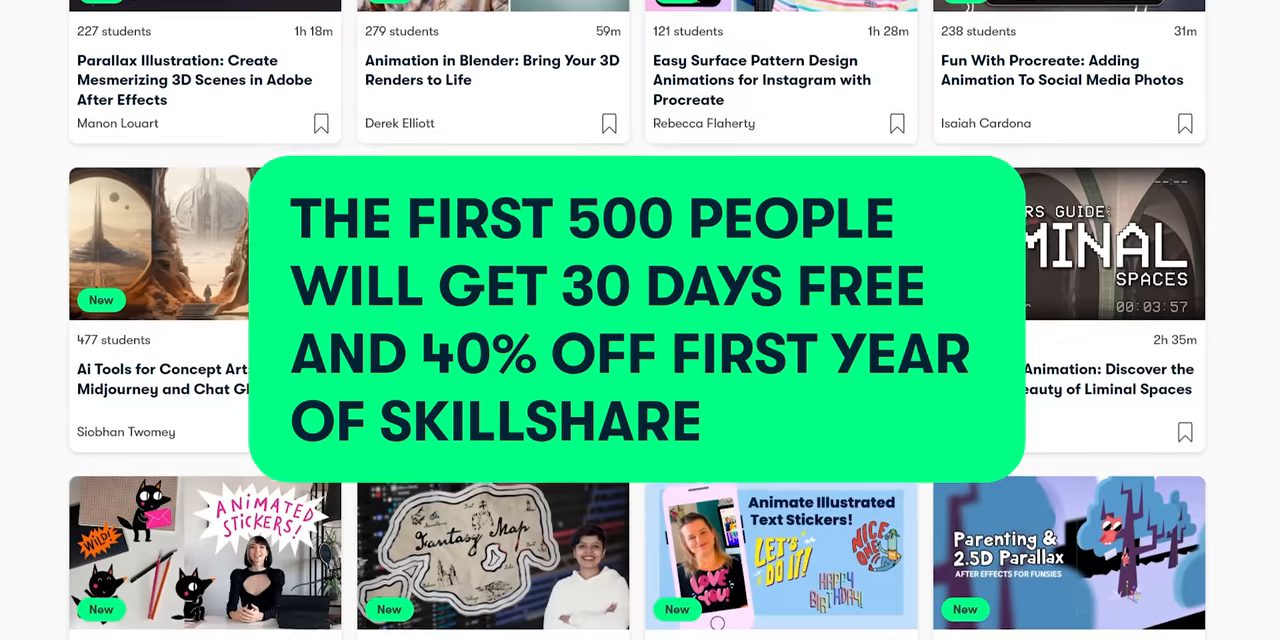
scroll("down", 3)
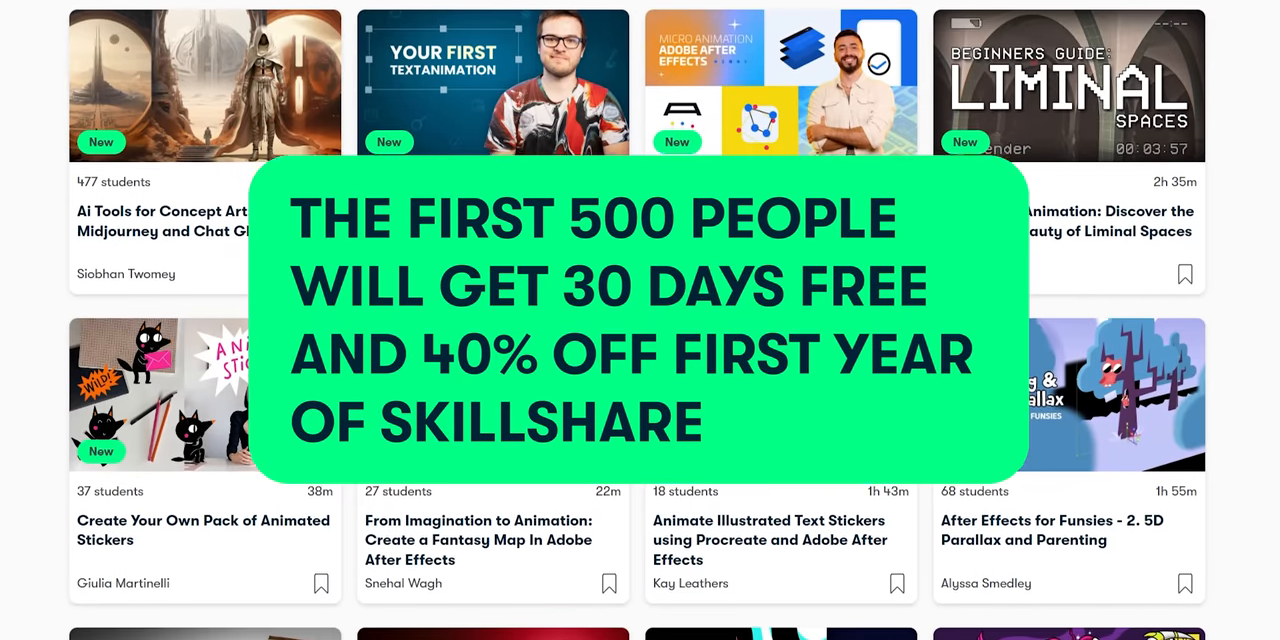
scroll("down", 3)
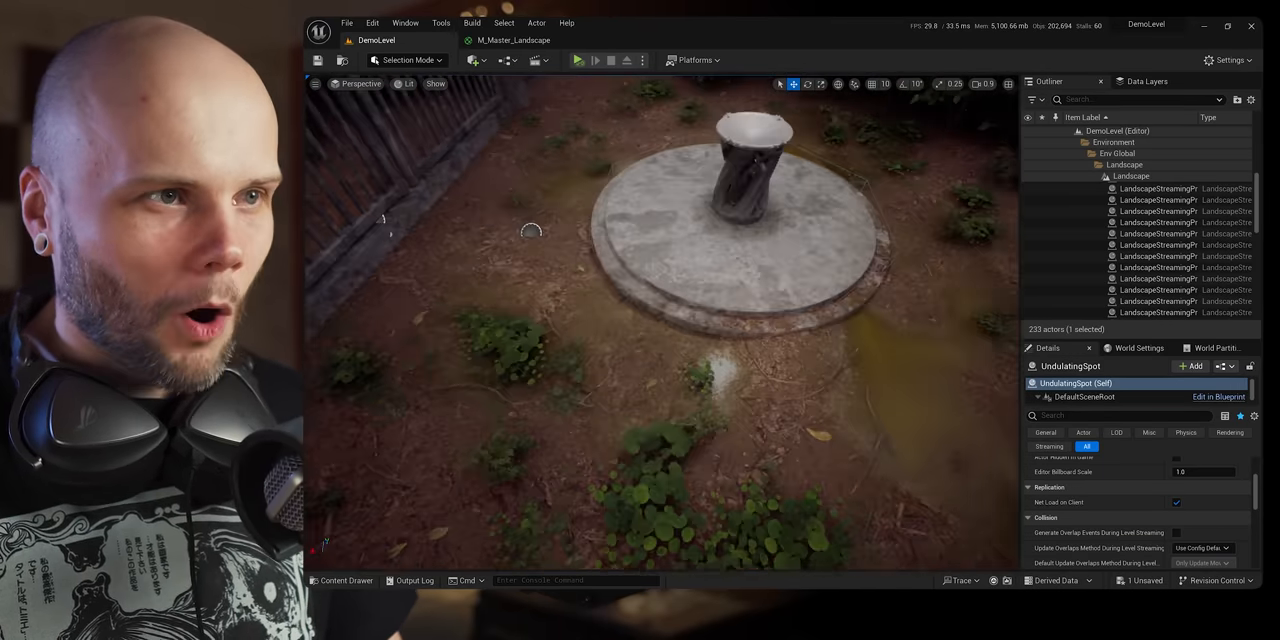
- Switch the editor from Selection Mode to Landscape mode for painting the demo level
left_click(404, 60)
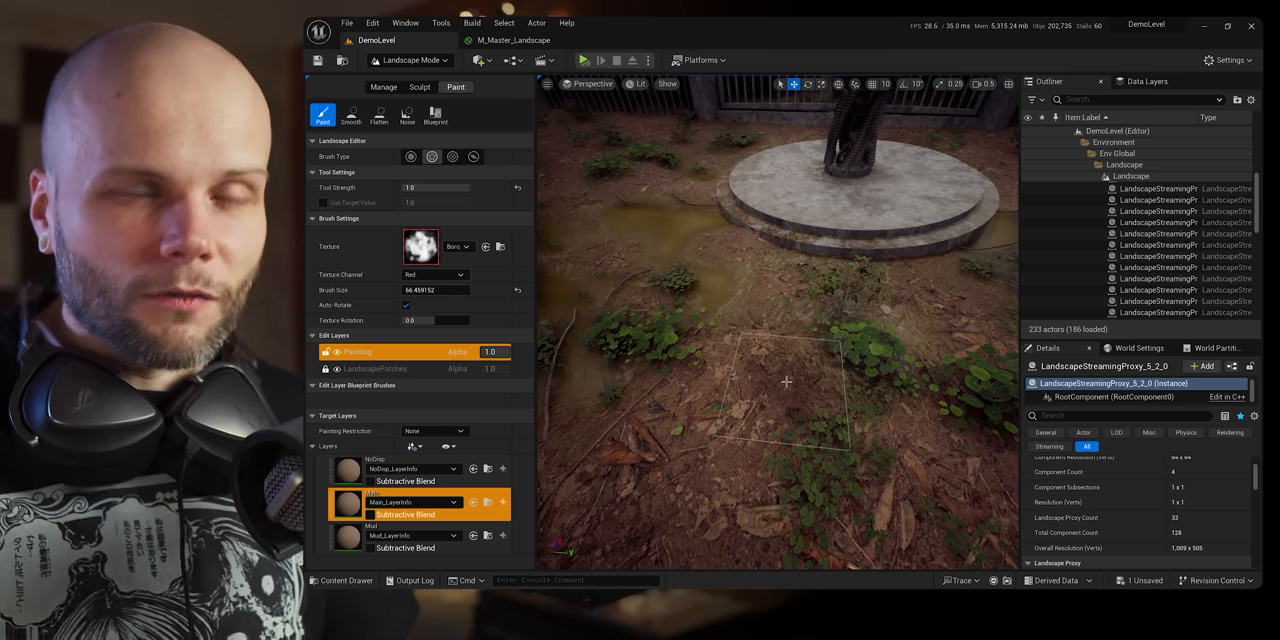
left_click(592, 84)
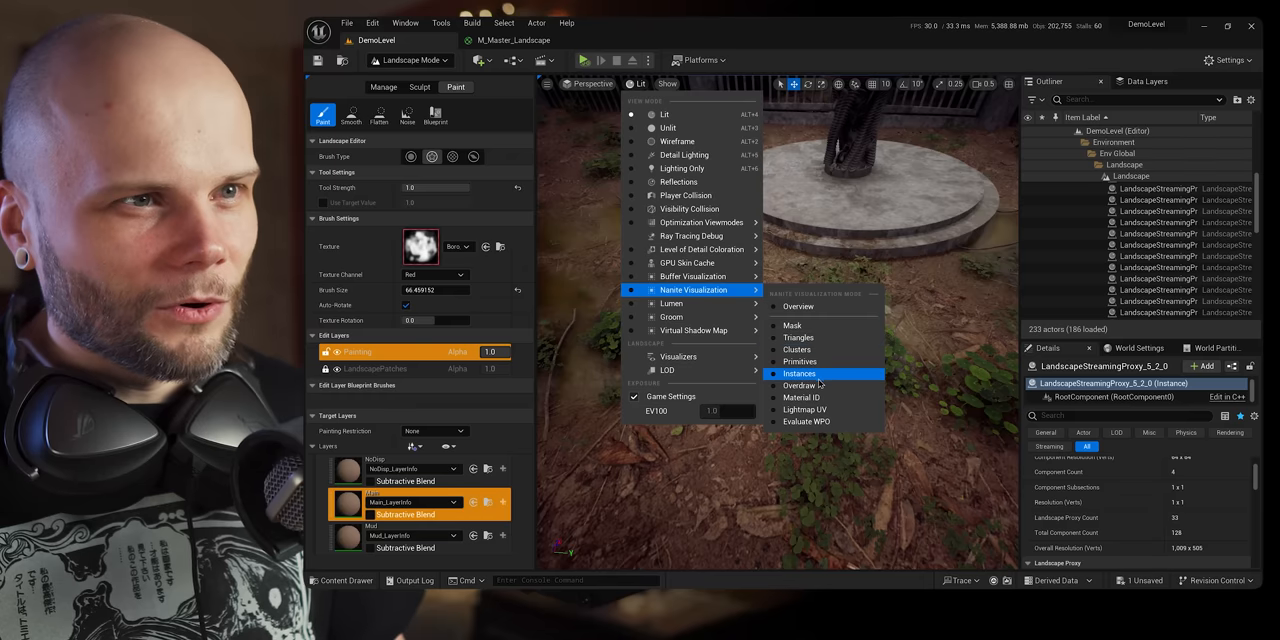
left_click(800, 384)
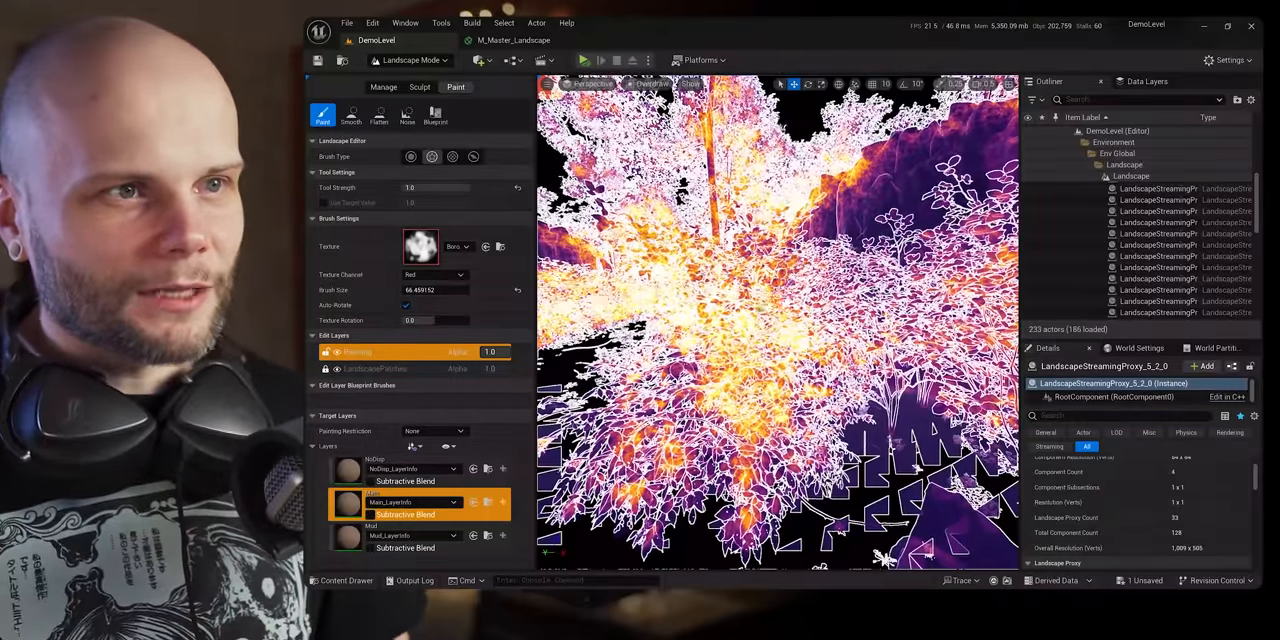
left_click(652, 84)
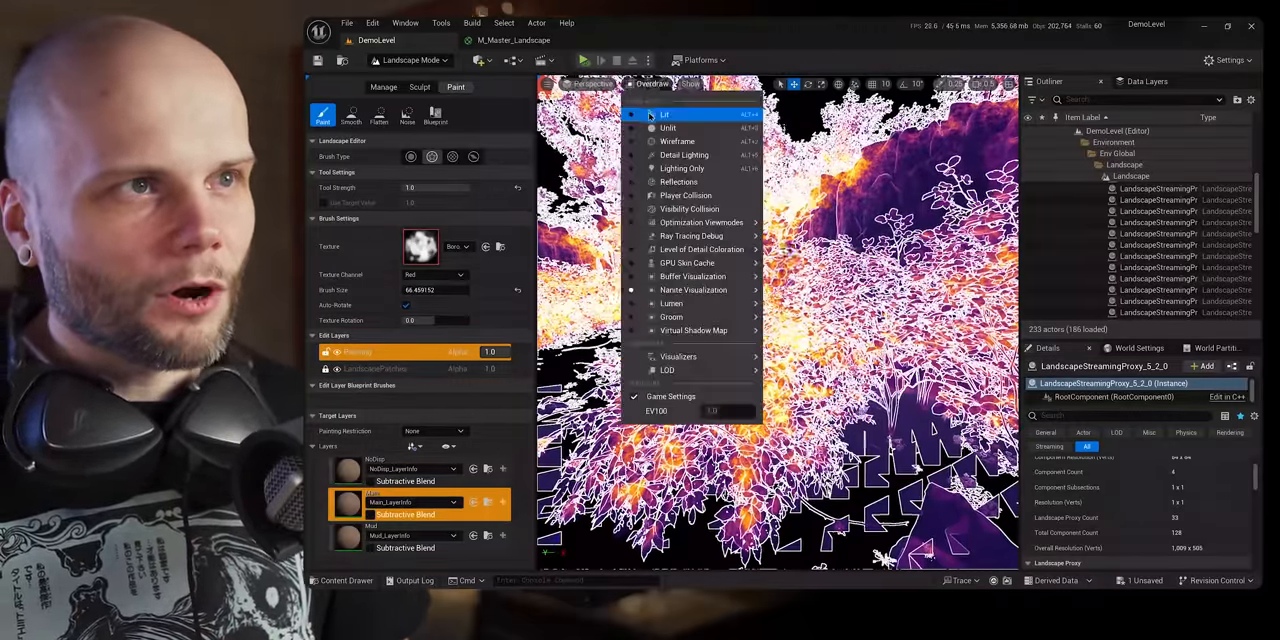
left_click(664, 114)
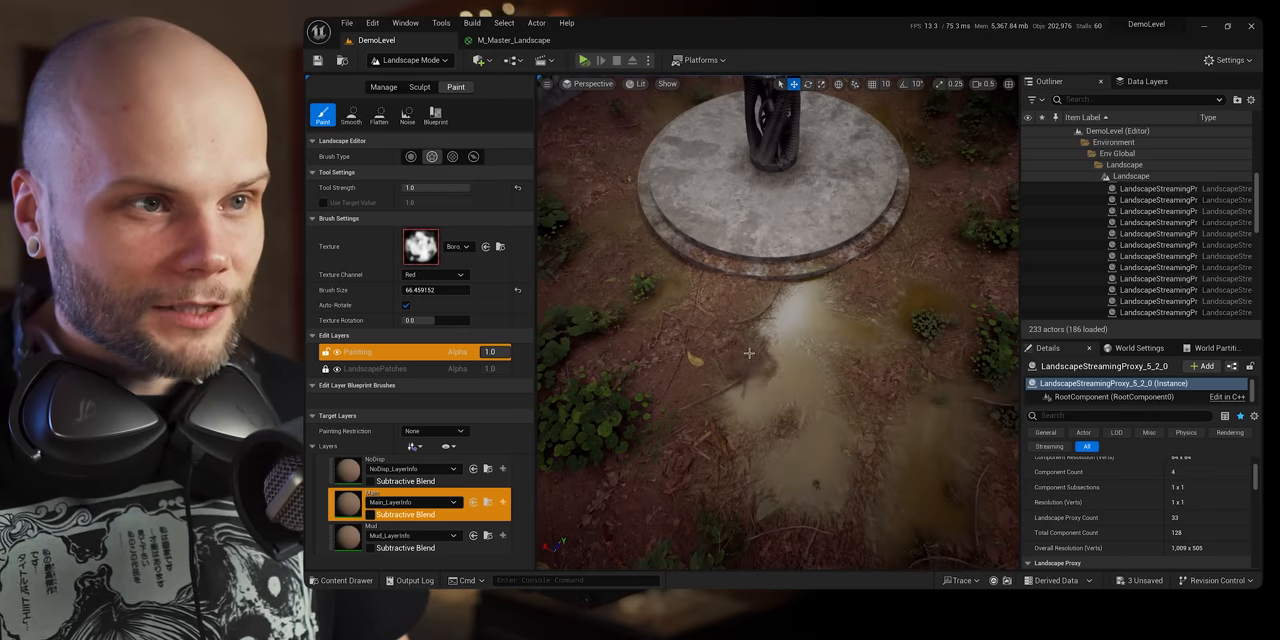
- Select the Mud paint layer and bring up the M_Master_Landscape material graph
left_click(390, 536)
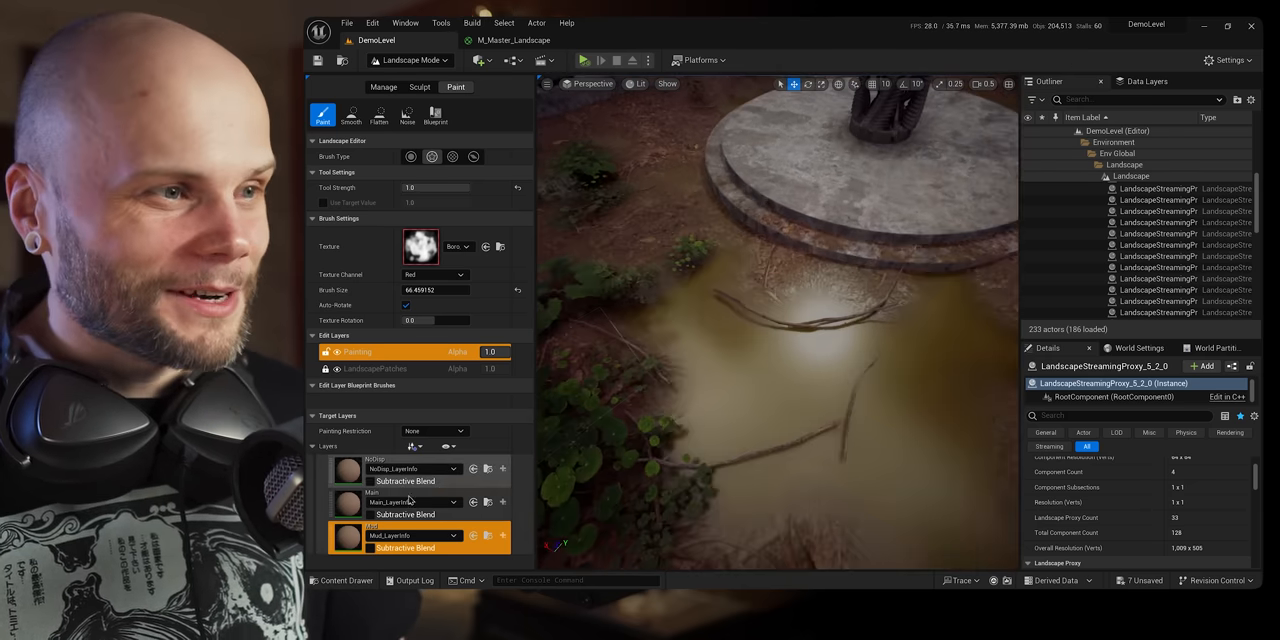
left_click(400, 502)
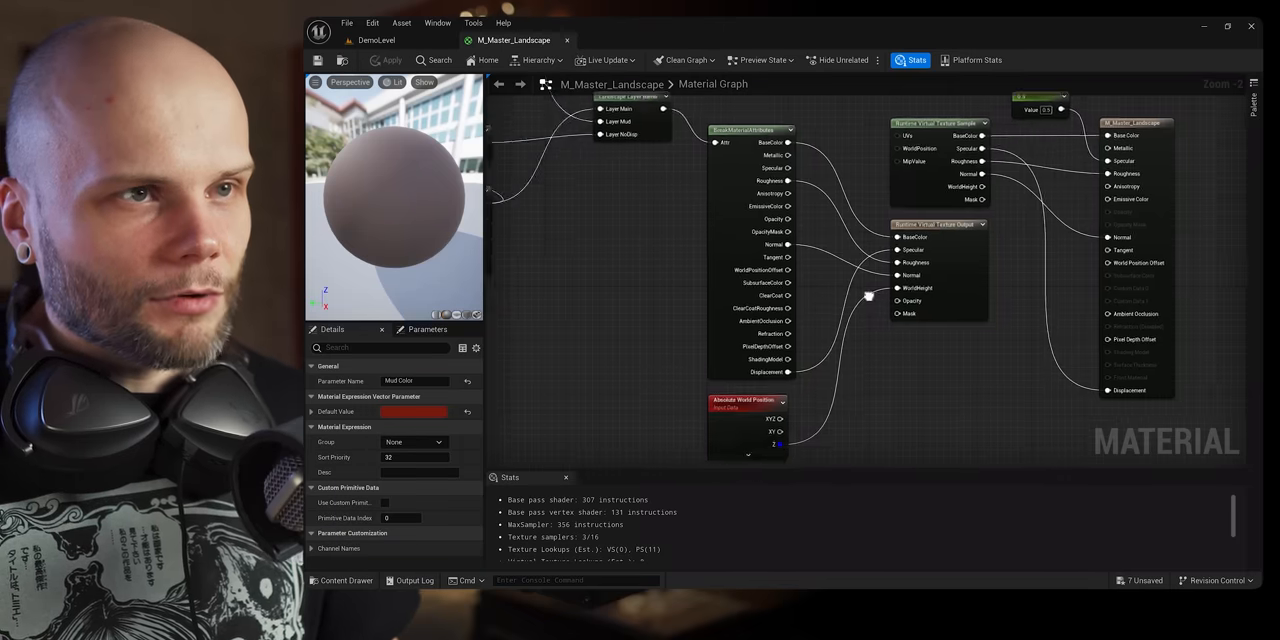
- Inspect the Landscape Layer Blend node's layer settings in Details, then return to the DemoLevel viewport
scroll("down", 3)
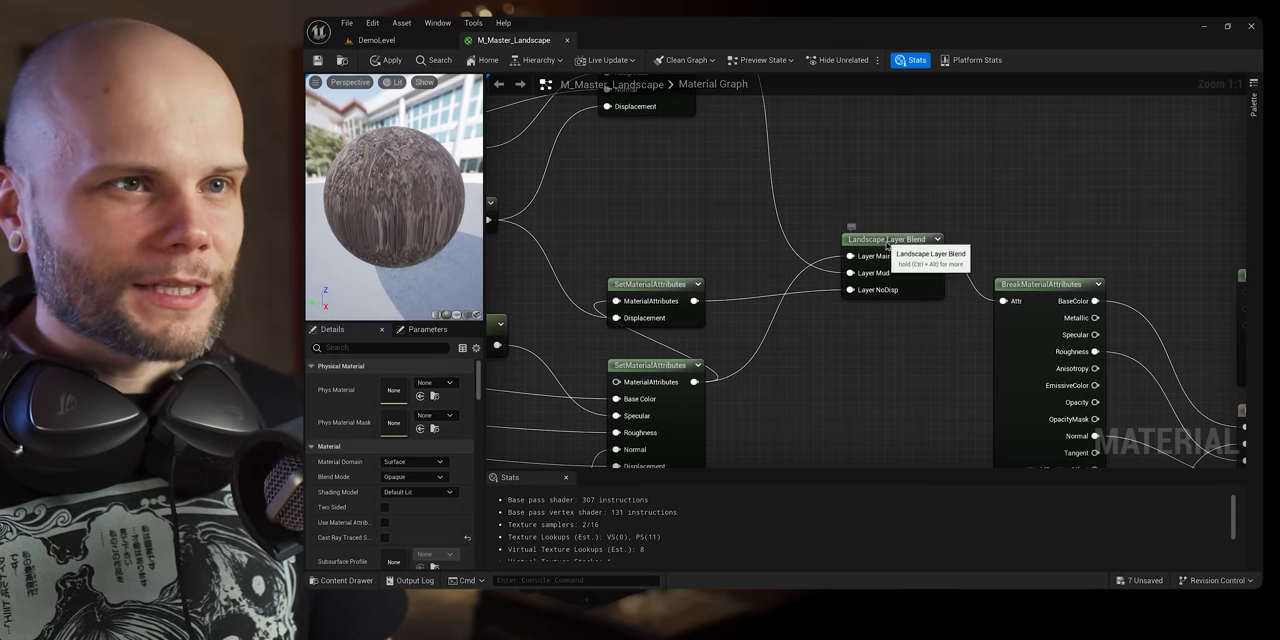
left_click(890, 240)
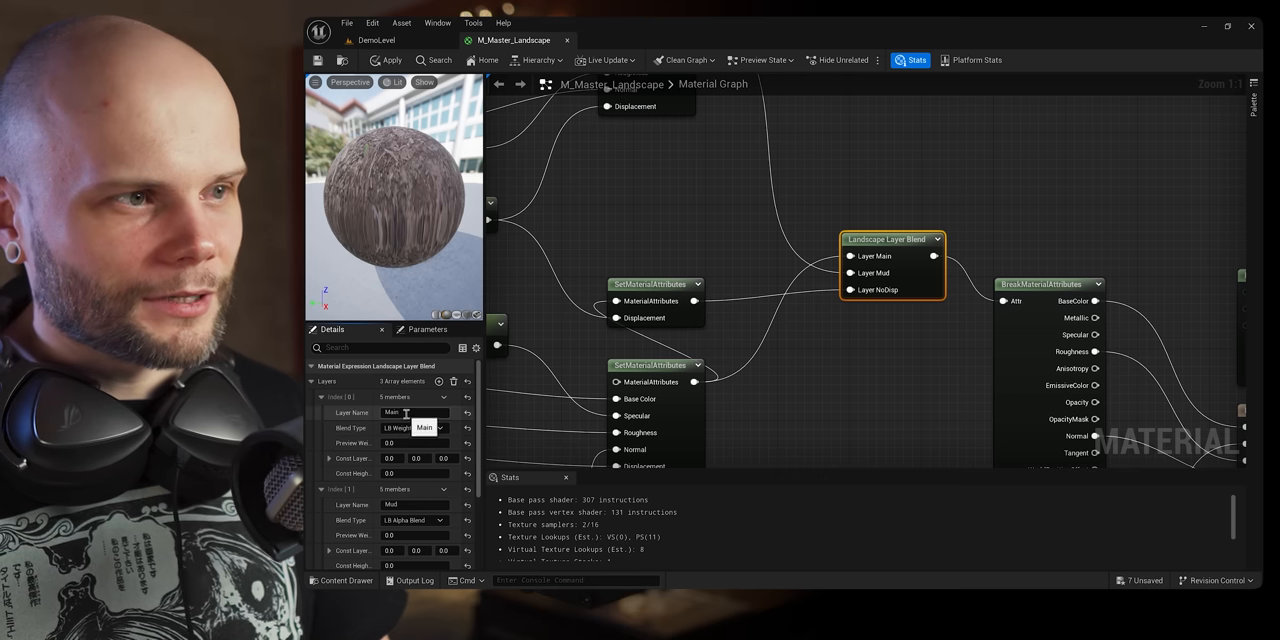
left_click(320, 396)
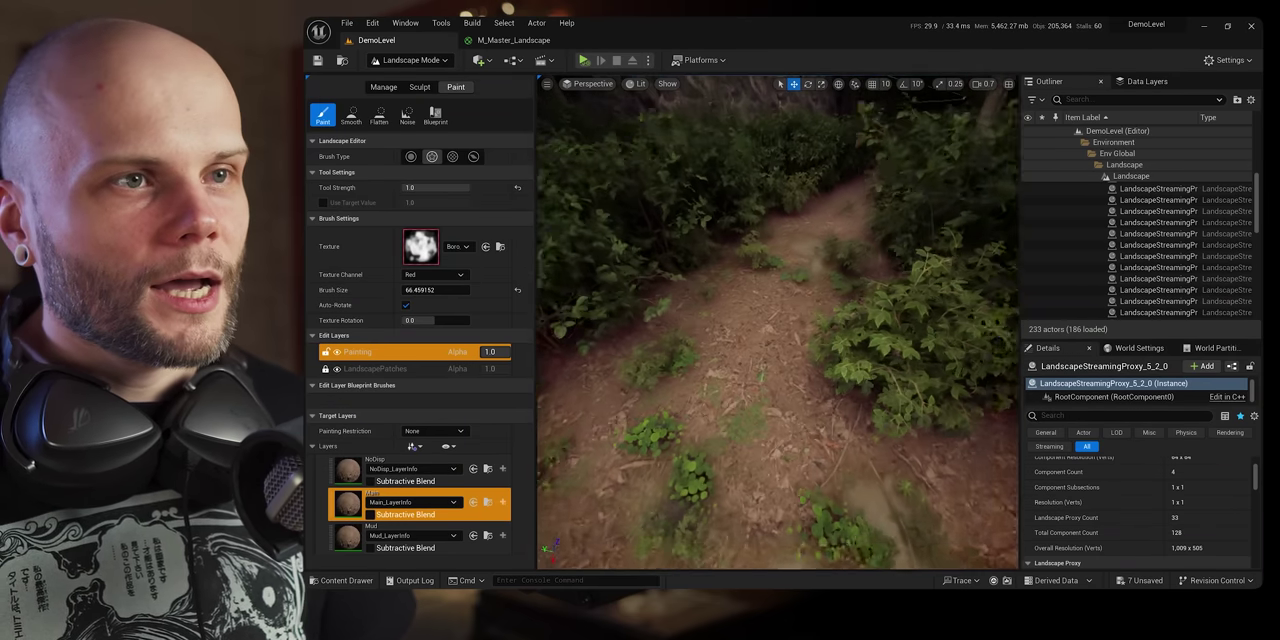
- Brush the wet/mud weight layers onto the dirt mound, then leave Landscape Mode for Selection Mode
left_click(390, 468)
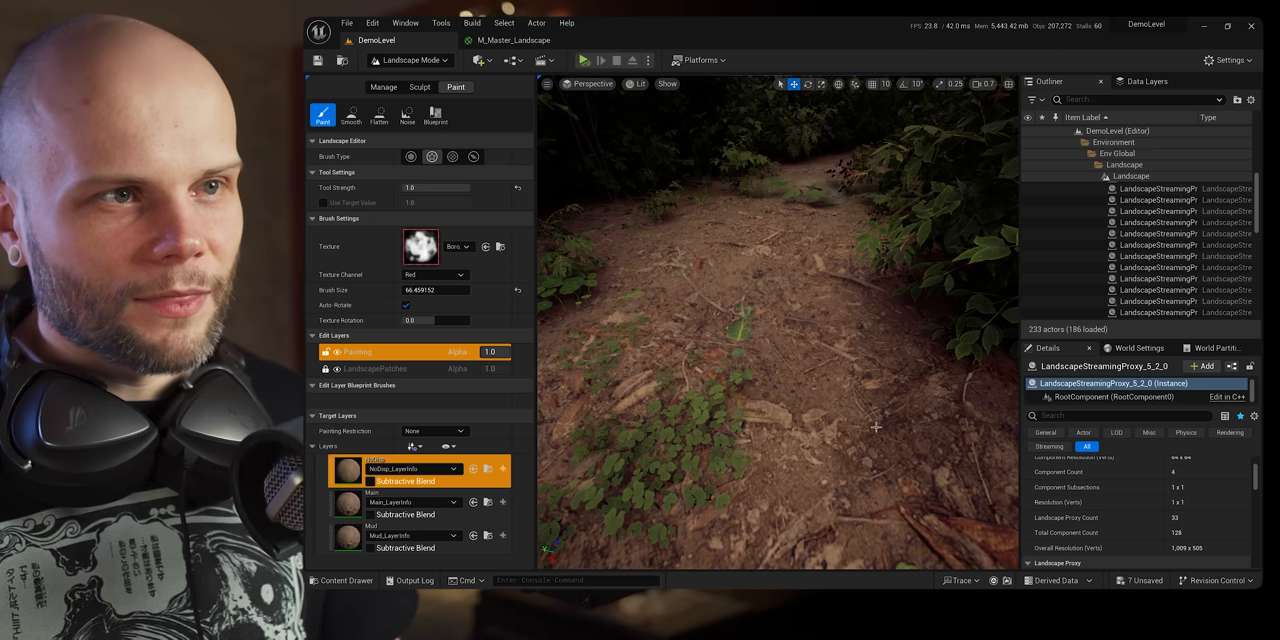
left_click(400, 500)
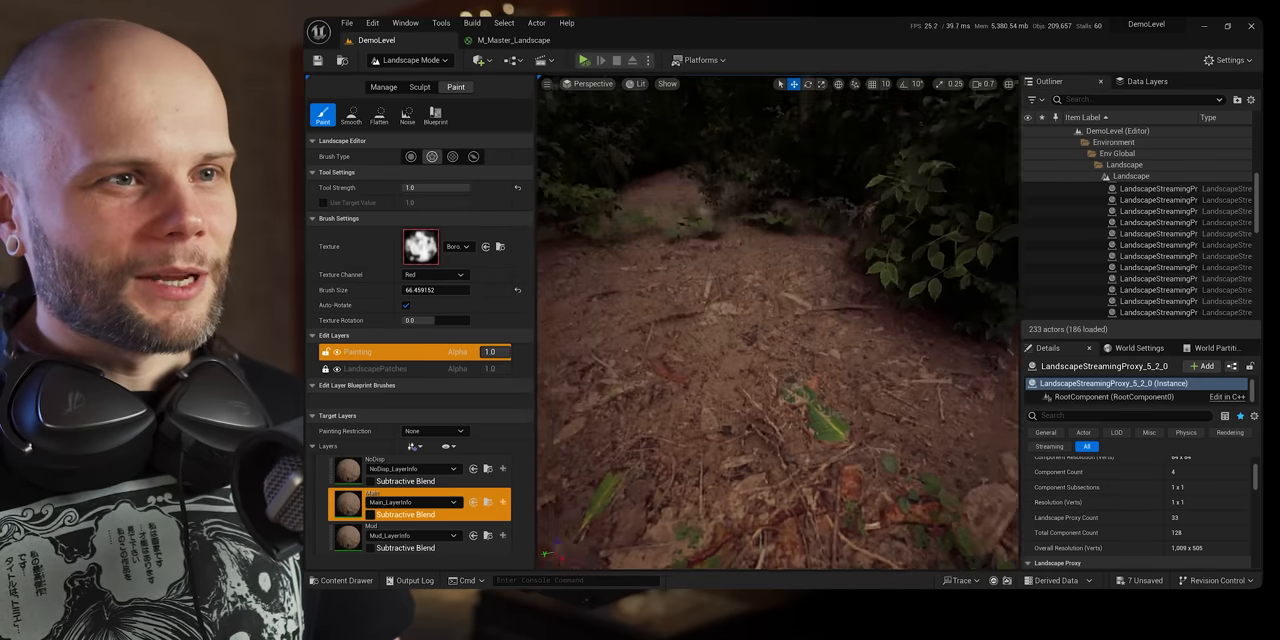
left_click(420, 88)
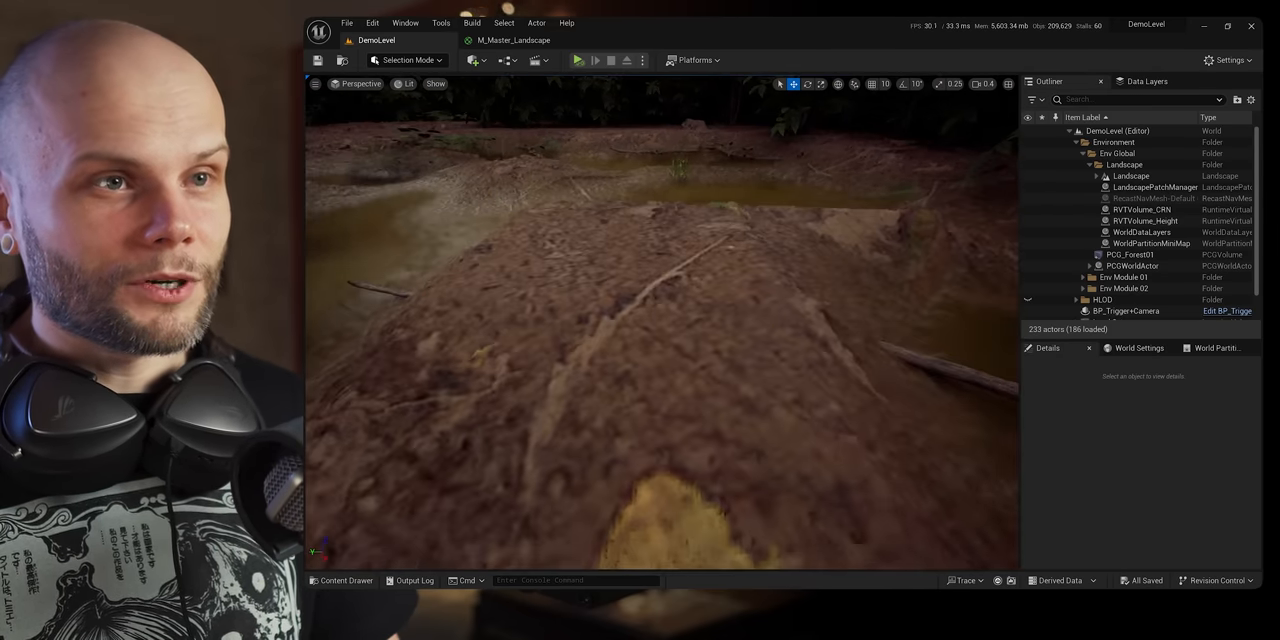
- Inspect the muddy ground up close and start Play In Editor to walk the forest path
left_click(1132, 176)
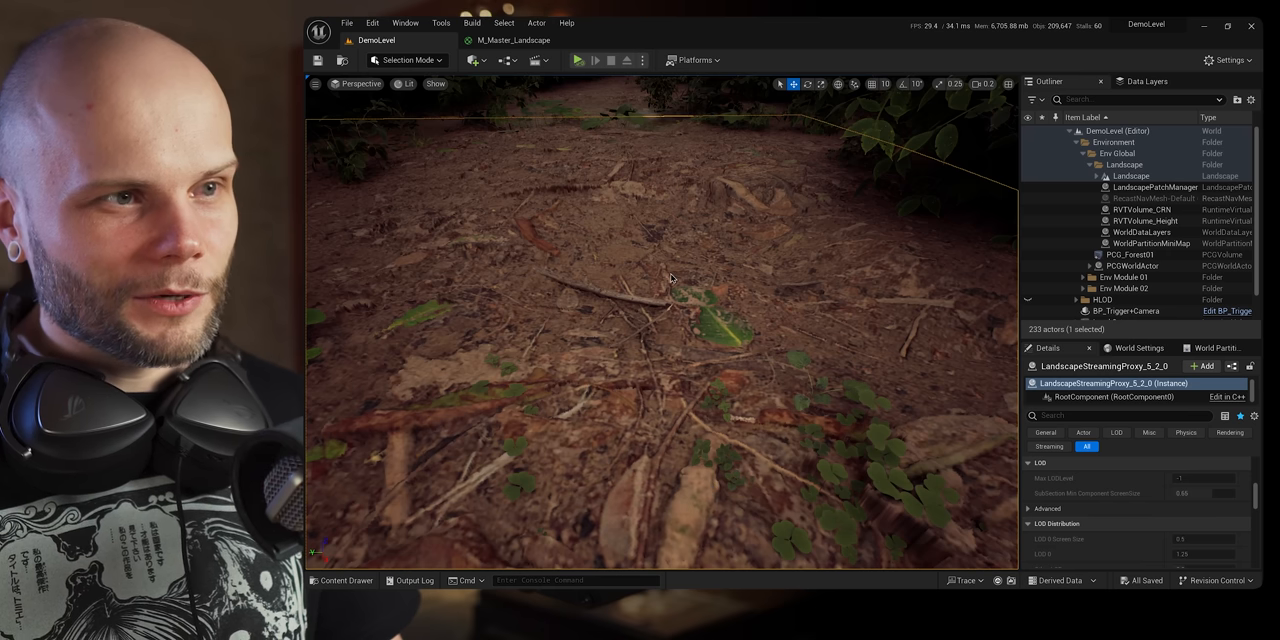
left_click(576, 60)
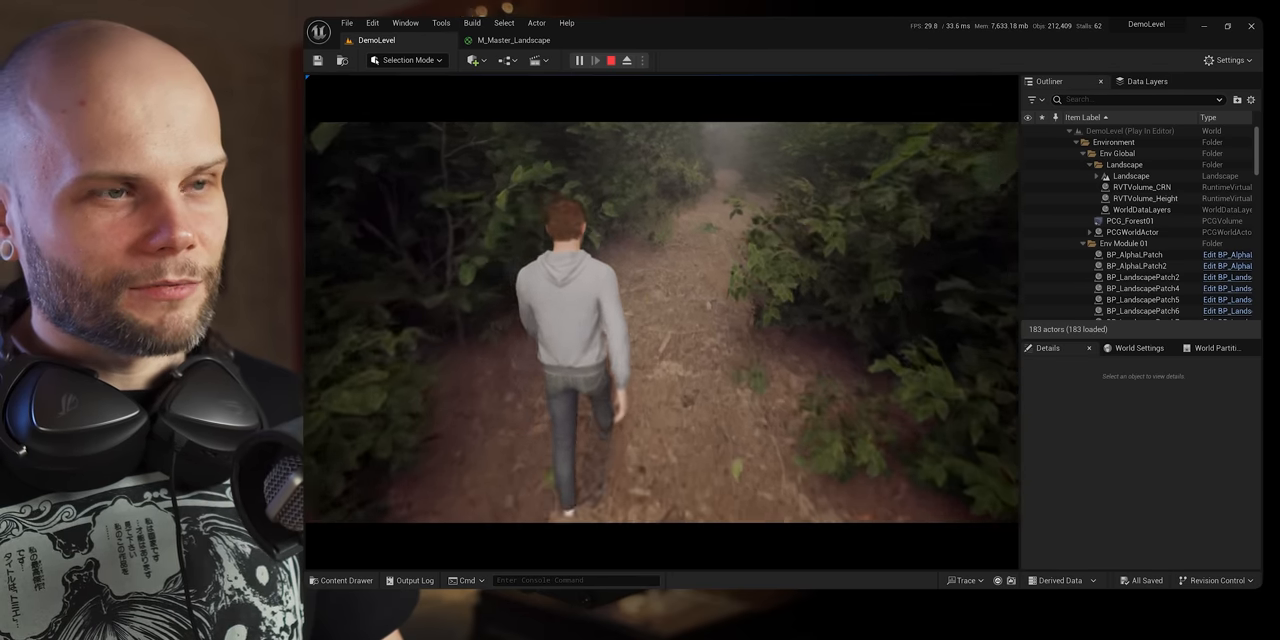
- Stop Play In Editor and return the viewport to the stone platform area
left_click(612, 60)
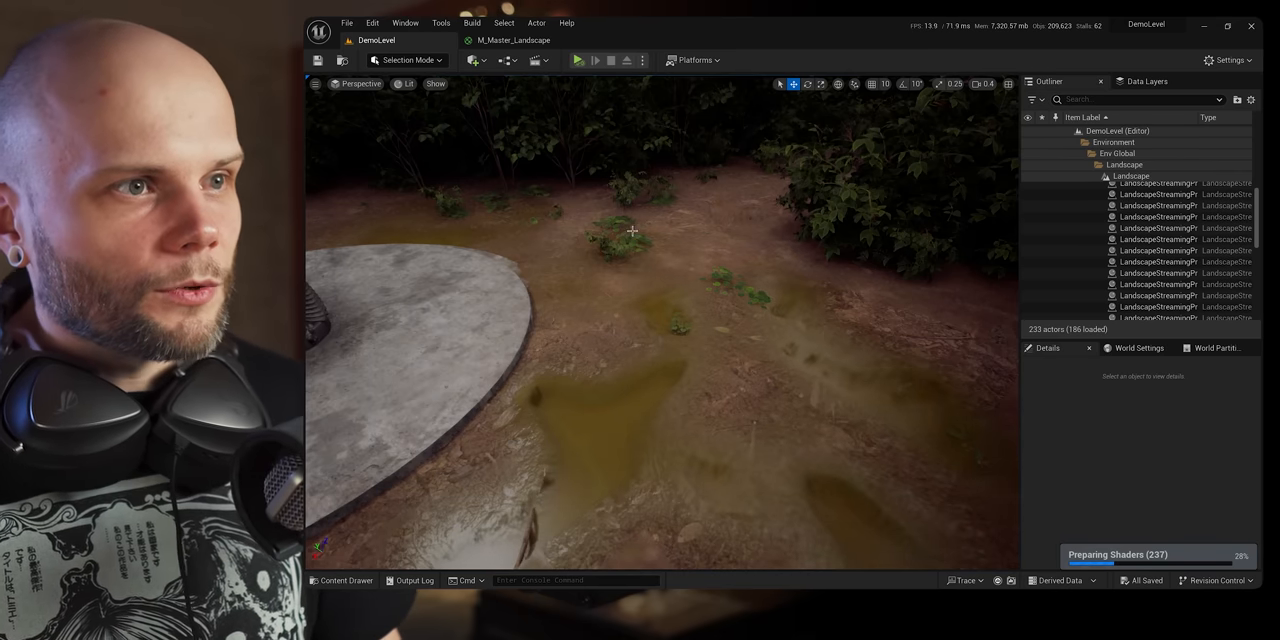
left_click(404, 60)
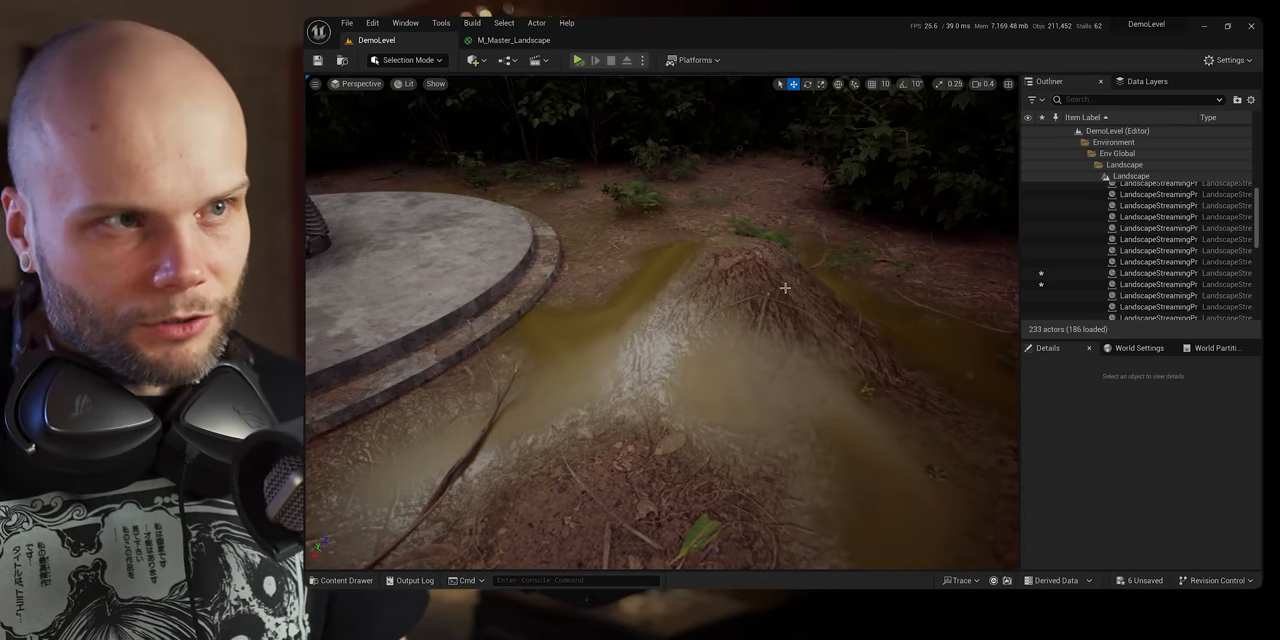
left_click(1096, 176)
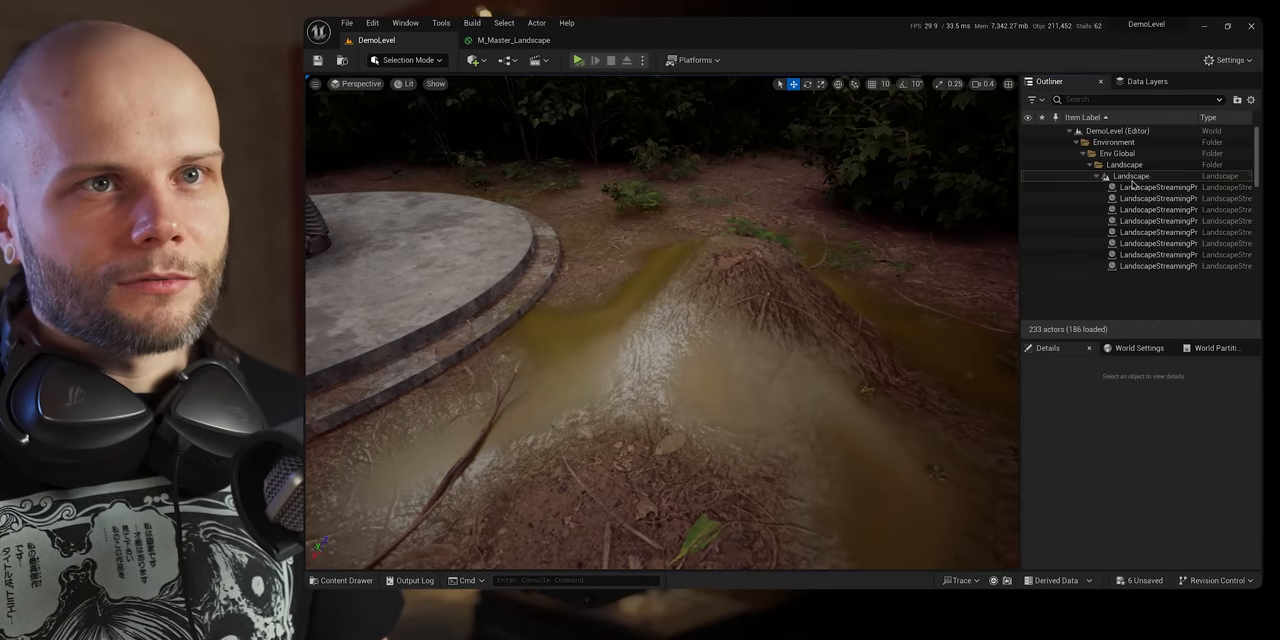
- Select the Landscape, enter Landscape paint mode and brush puddle patches around the round stone platform
left_click(1080, 524)
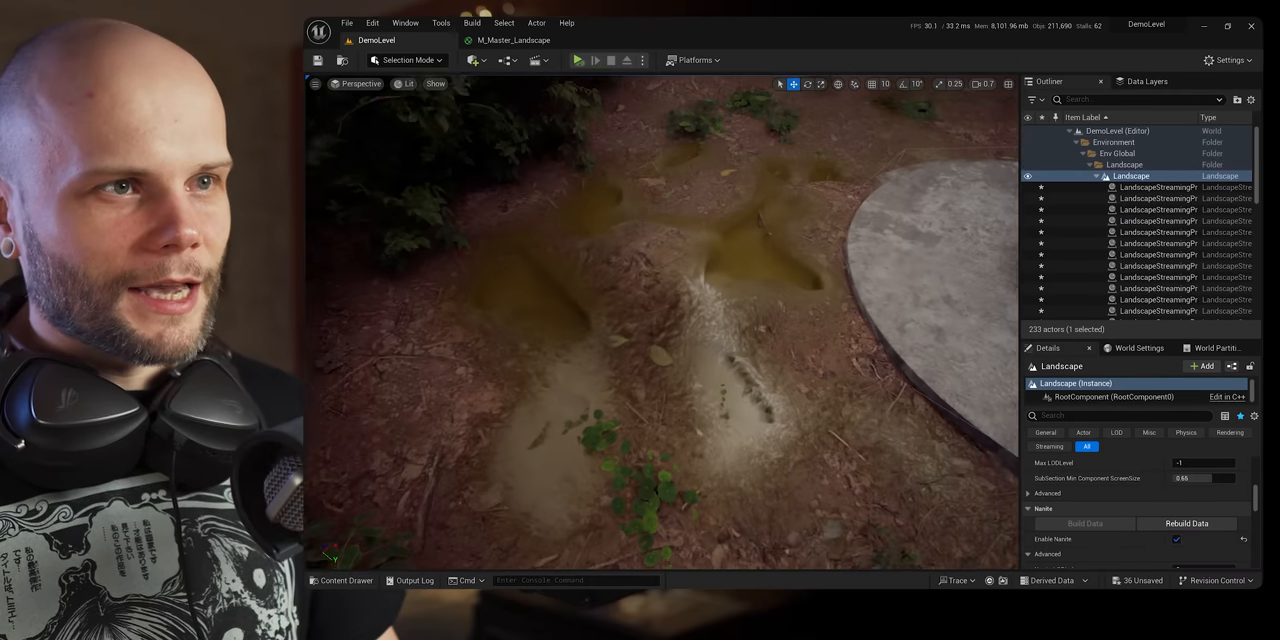
left_click(404, 60)
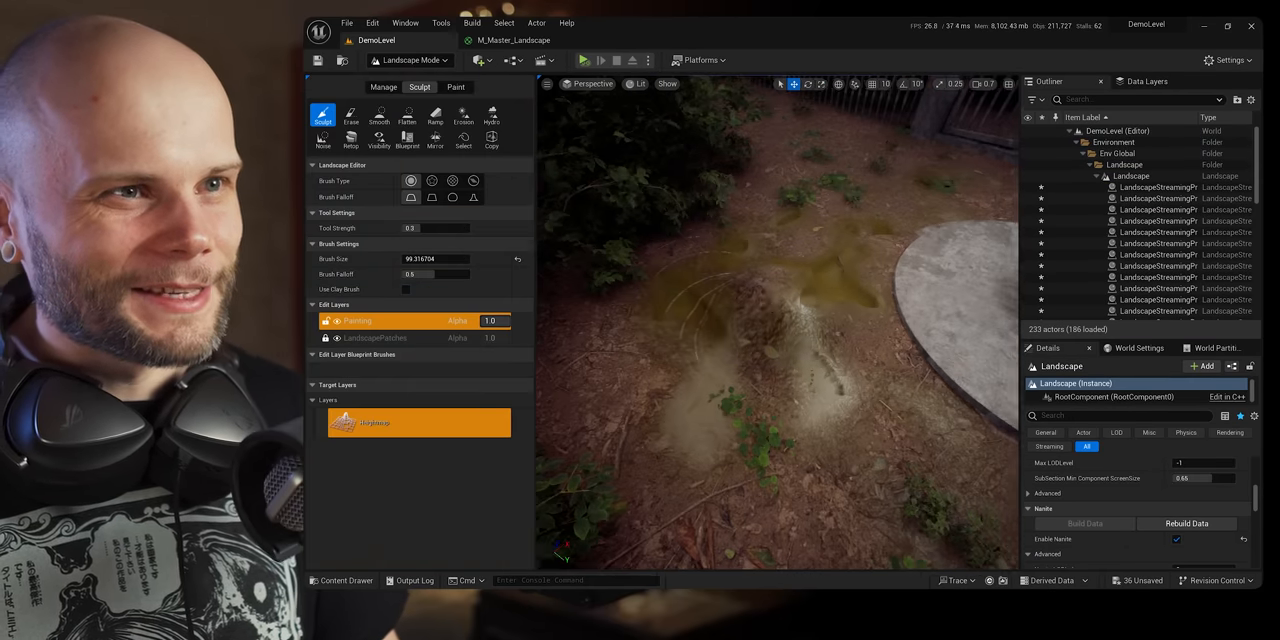
left_click(456, 88)
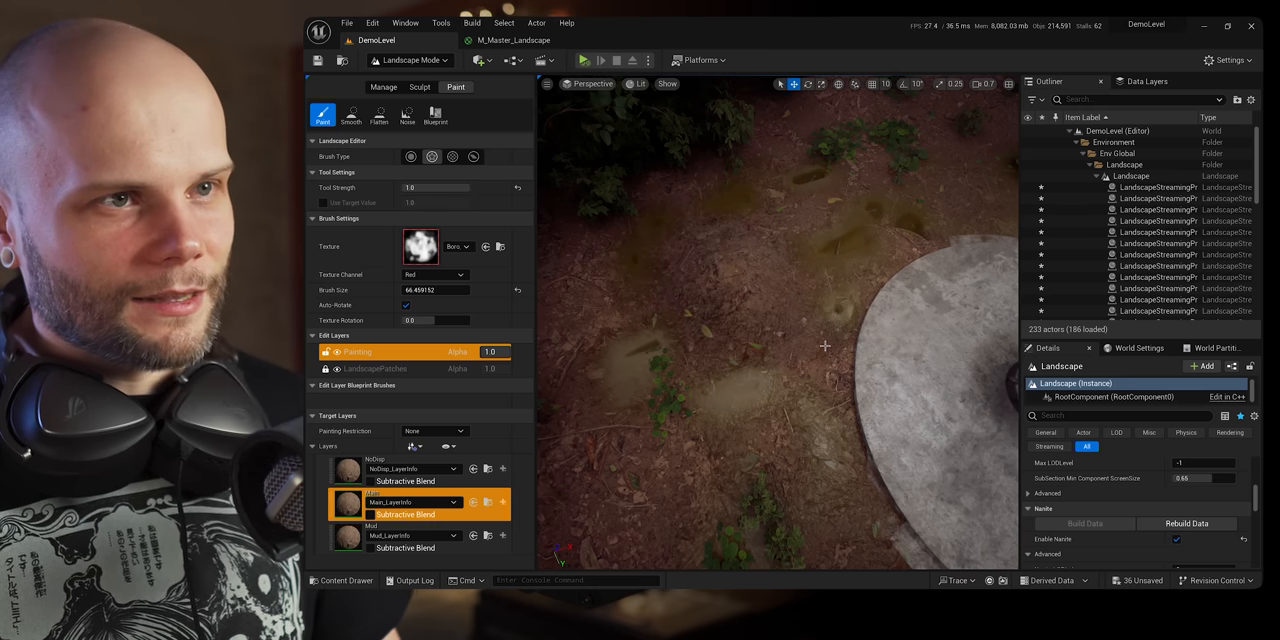
left_click(390, 536)
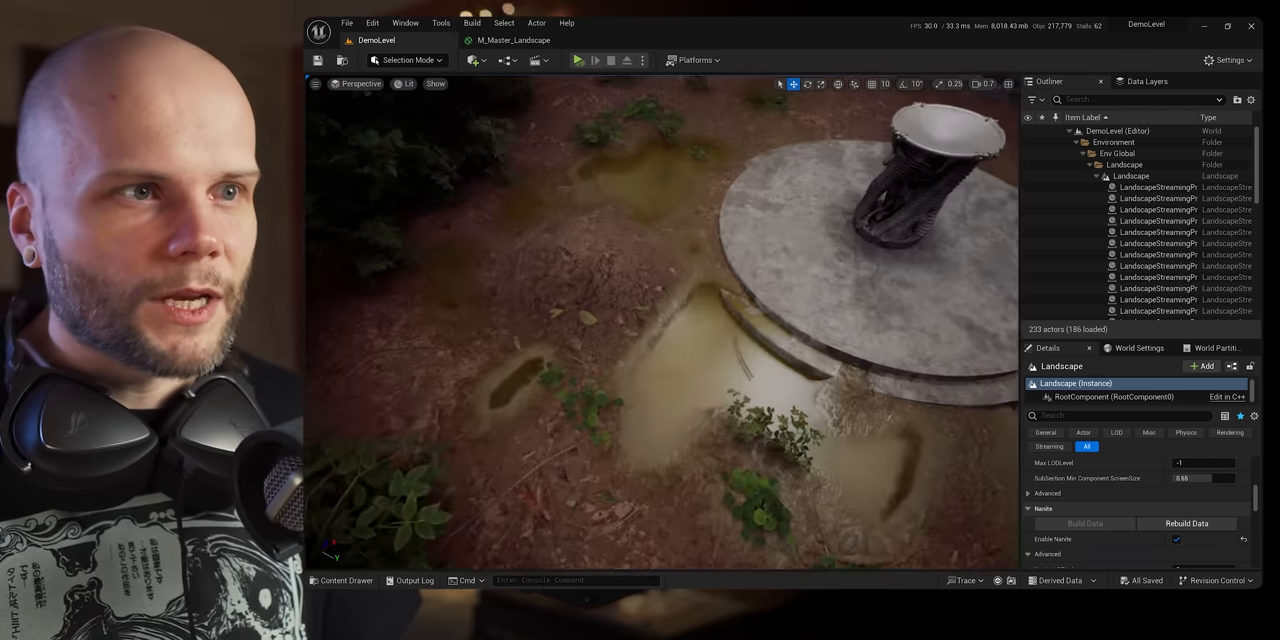
- Check the Landscape's Nanite settings in Details and start Play In Editor toward the stone platform
left_click(1132, 176)
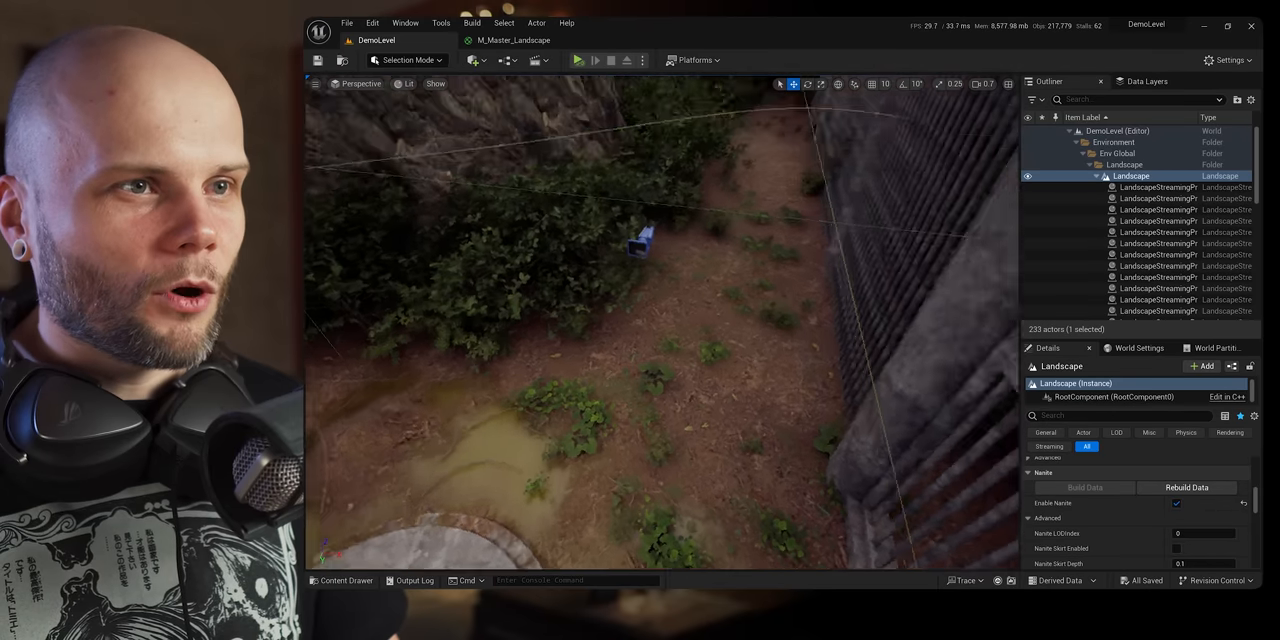
left_click(576, 60)
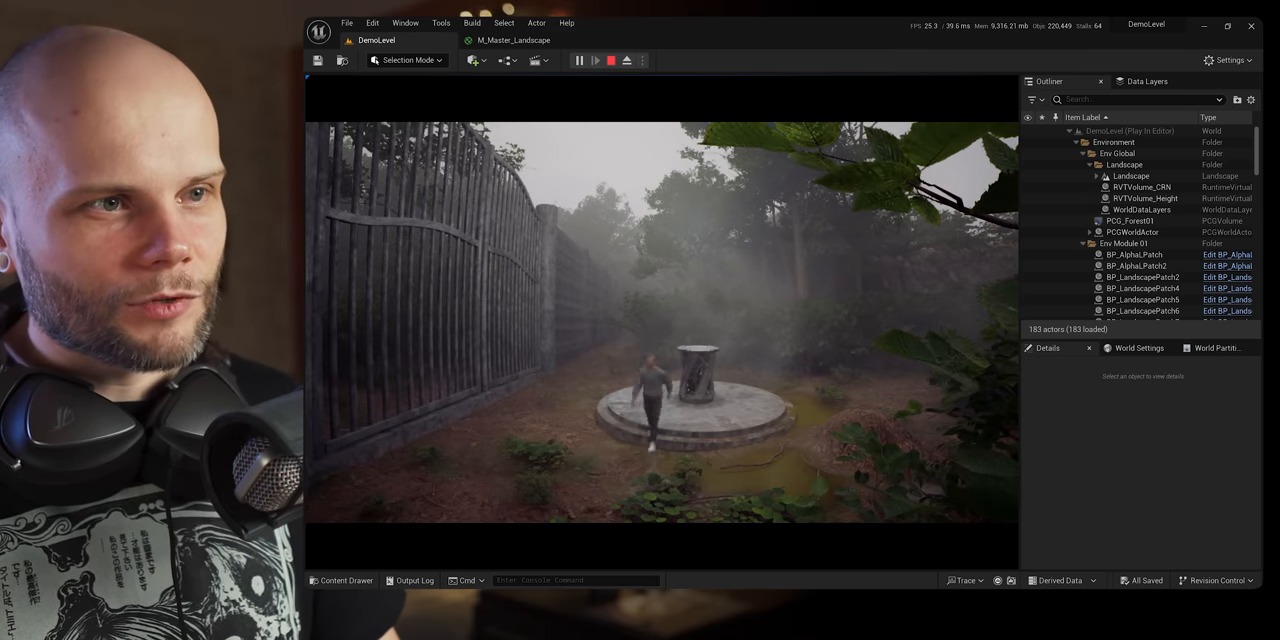
- End the play session and return to an overhead editor view of the forest swamp
left_click(612, 60)
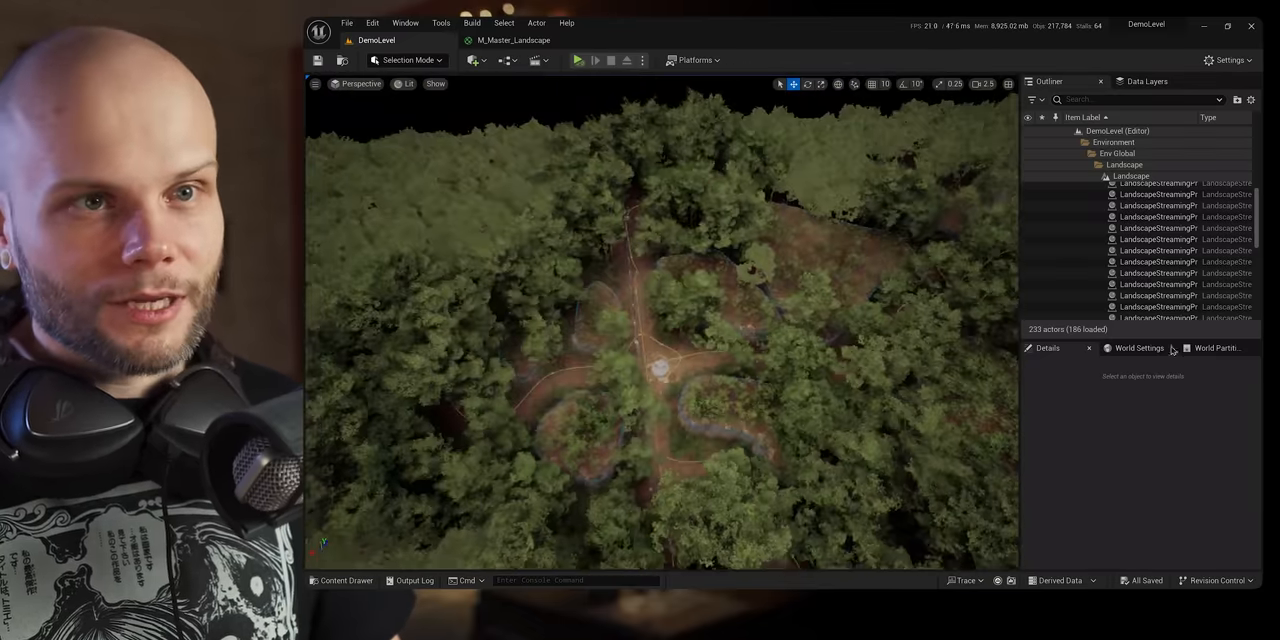
left_click(1136, 348)
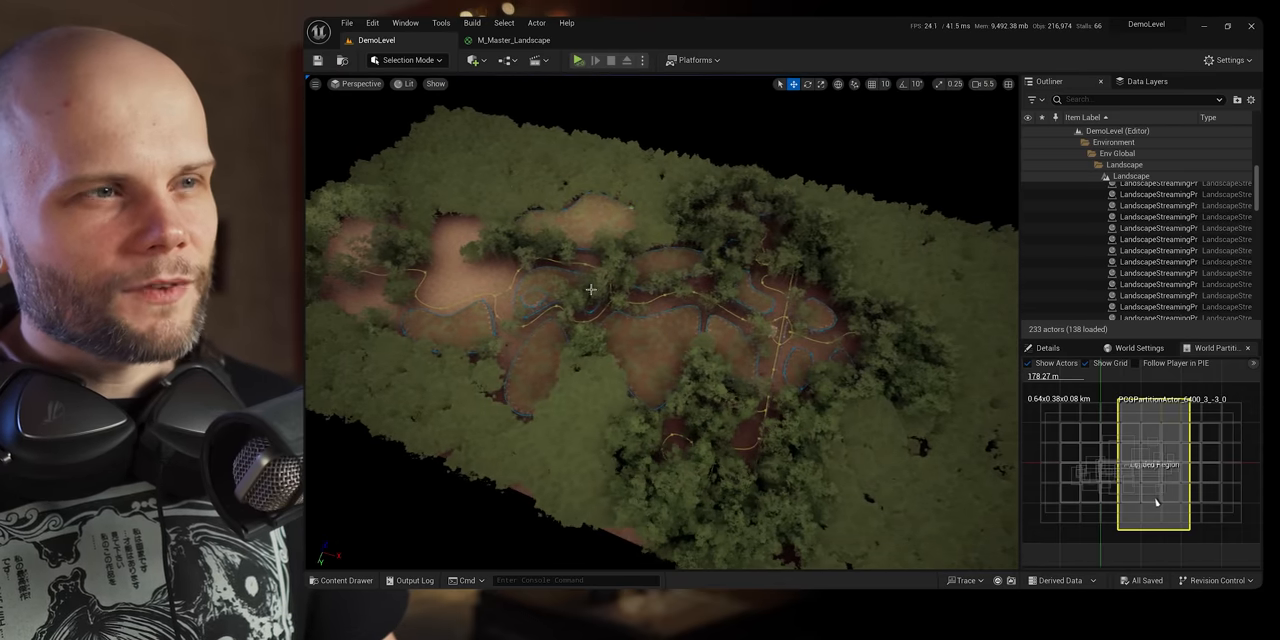
mouse_move(880, 460)
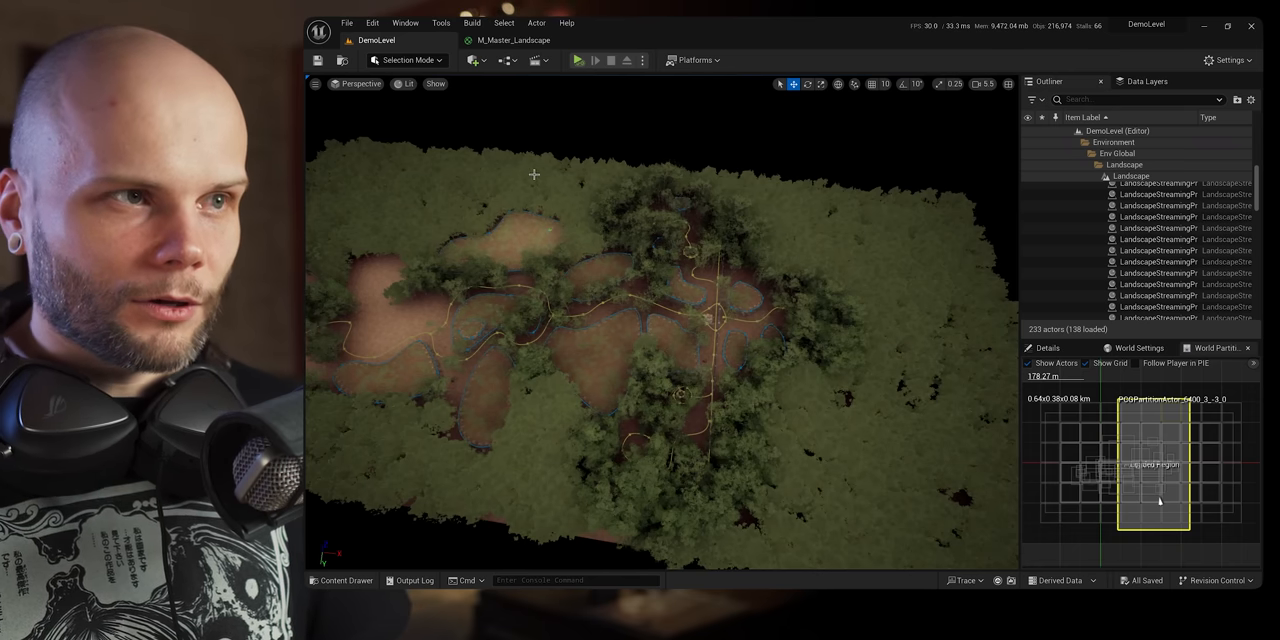
mouse_move(880, 174)
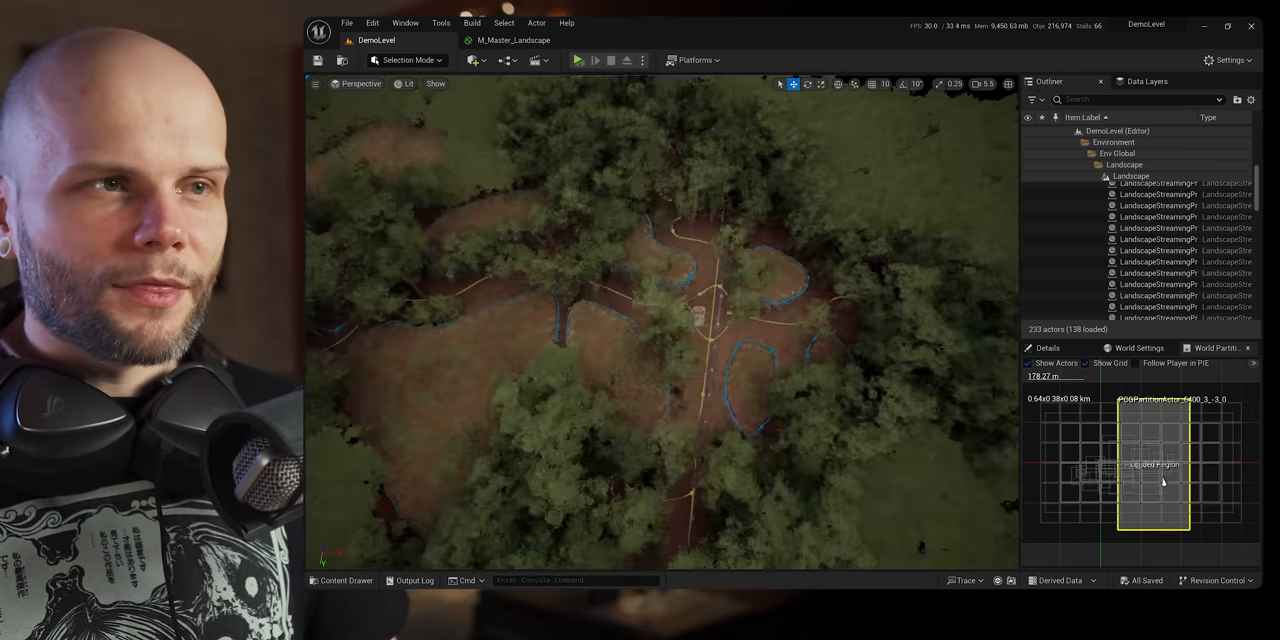
left_click(576, 60)
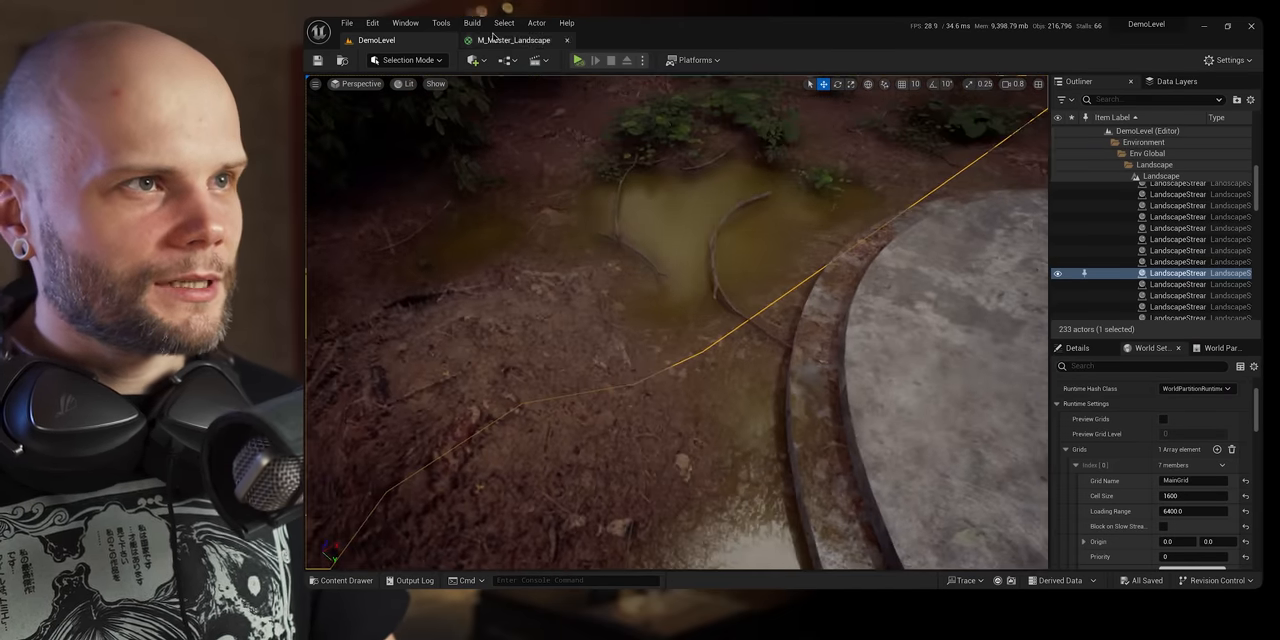
- Bring up the M_Master_Landscape material graph with its shader stats shown
left_click(512, 40)
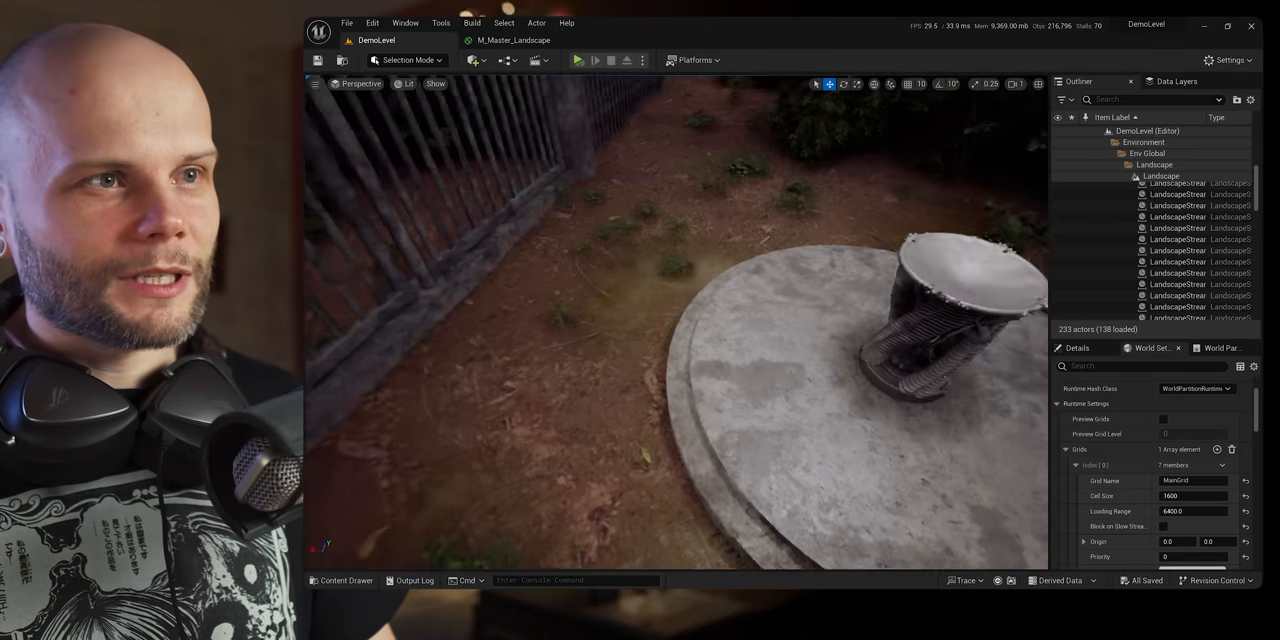
left_click(1104, 132)
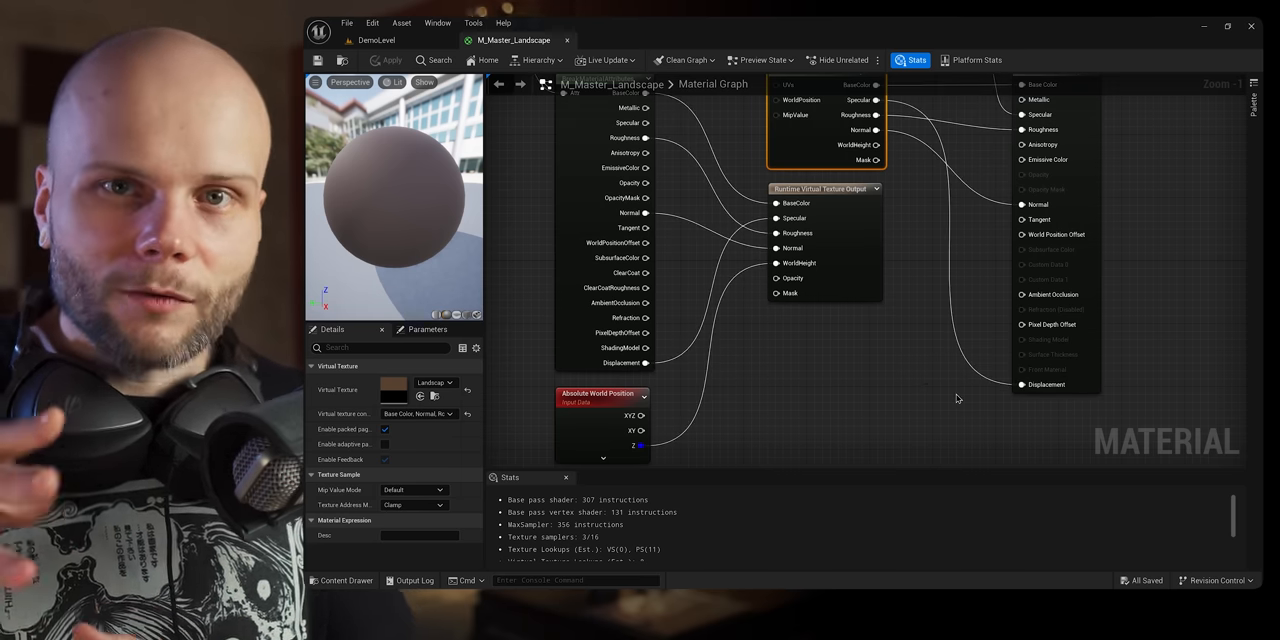
mouse_move(892, 176)
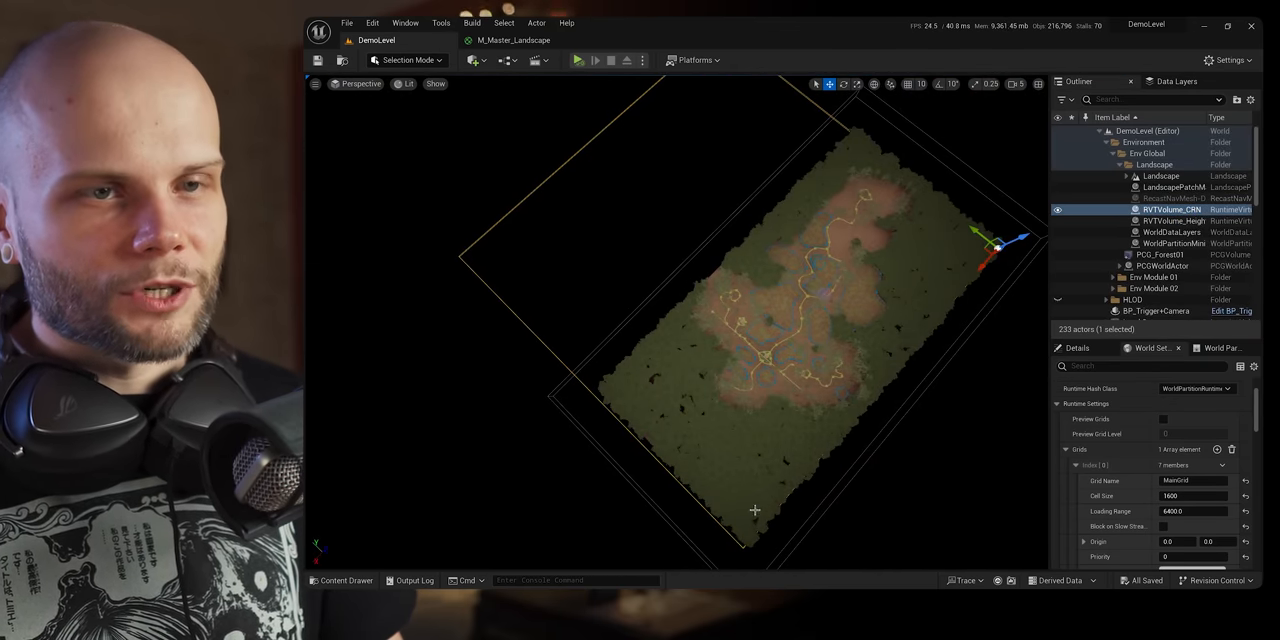
- Inspect the ground up close, then return to the M_Master_Landscape graph's virtual texture nodes
scroll("up", 3)
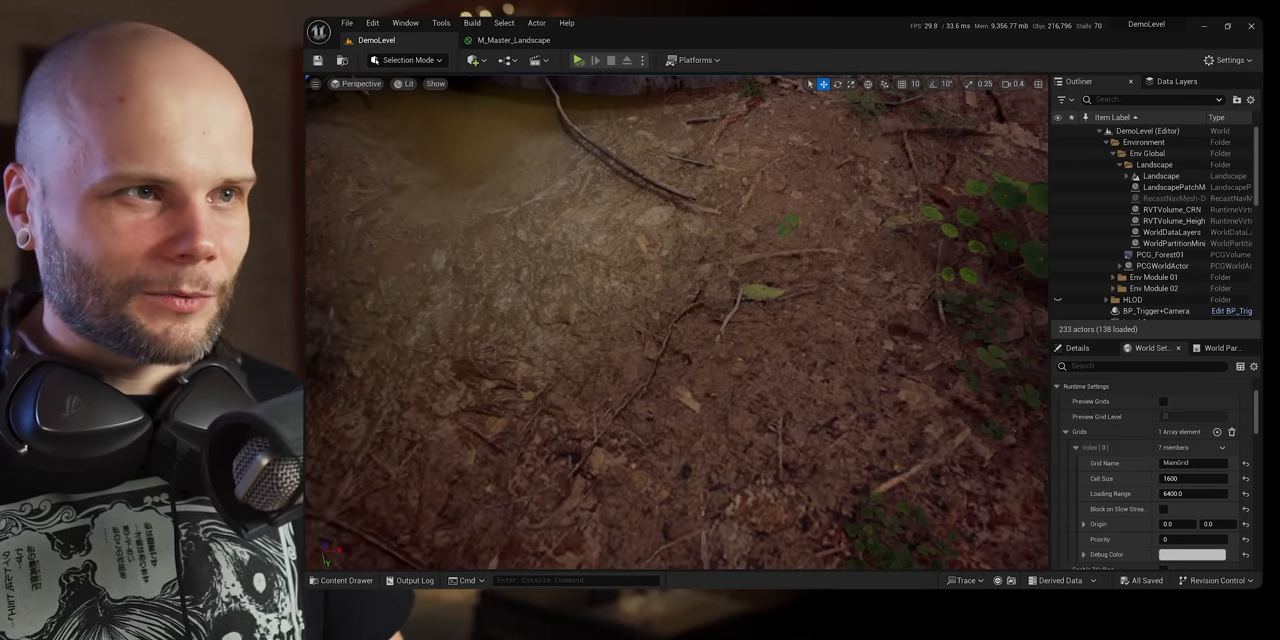
left_click(510, 40)
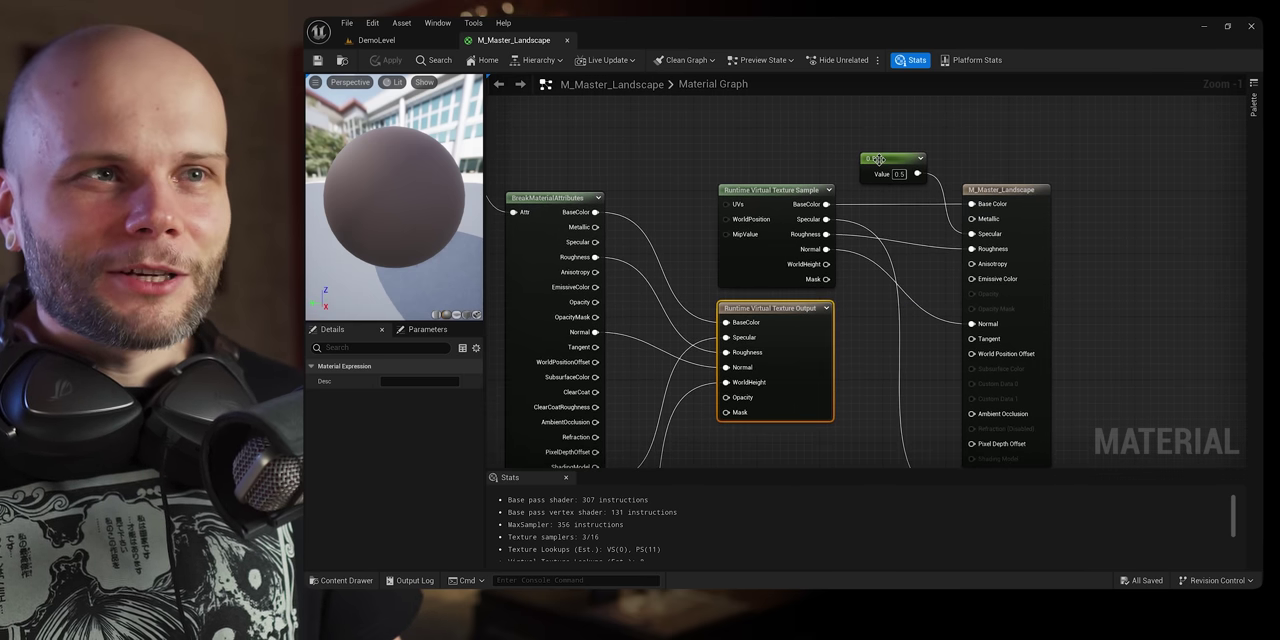
- Nudge the constant value node slightly higher above the virtual texture nodes
left_click(890, 160)
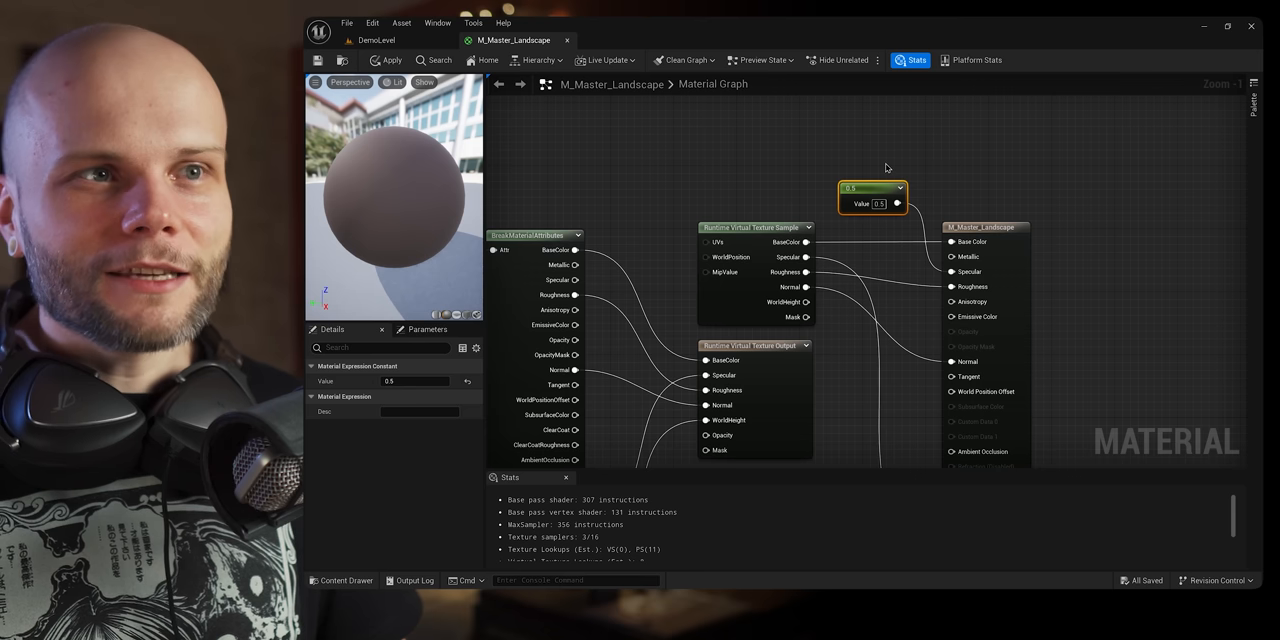
left_click_drag(872, 196, 864, 176)
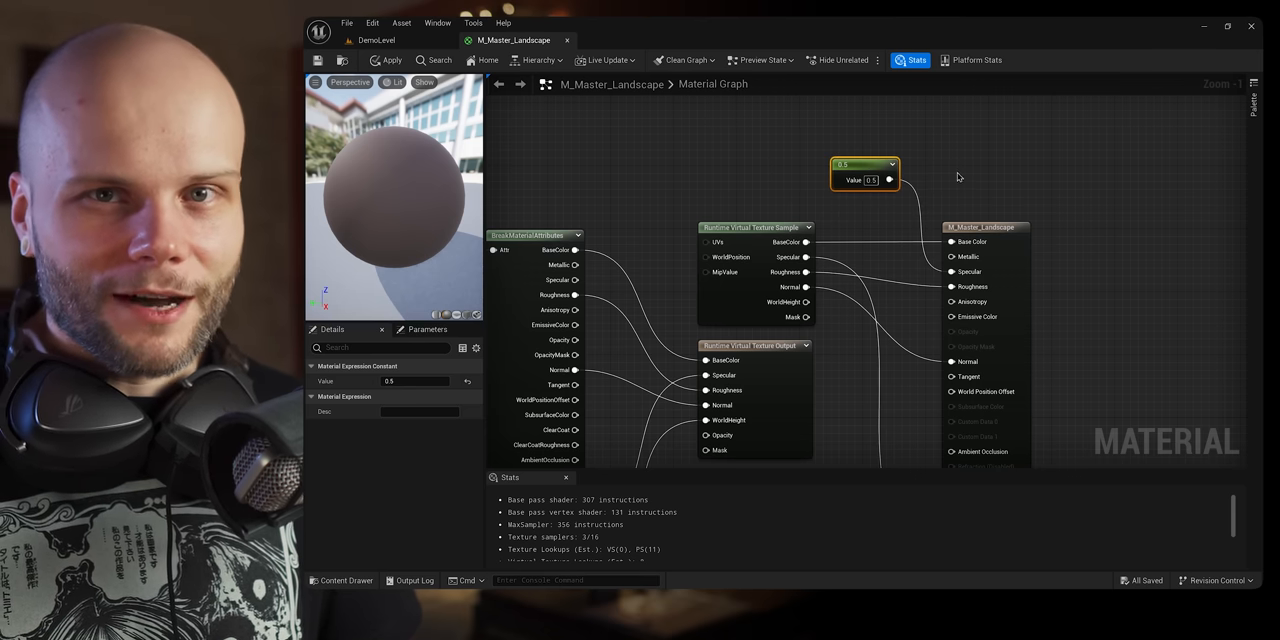
mouse_move(944, 186)
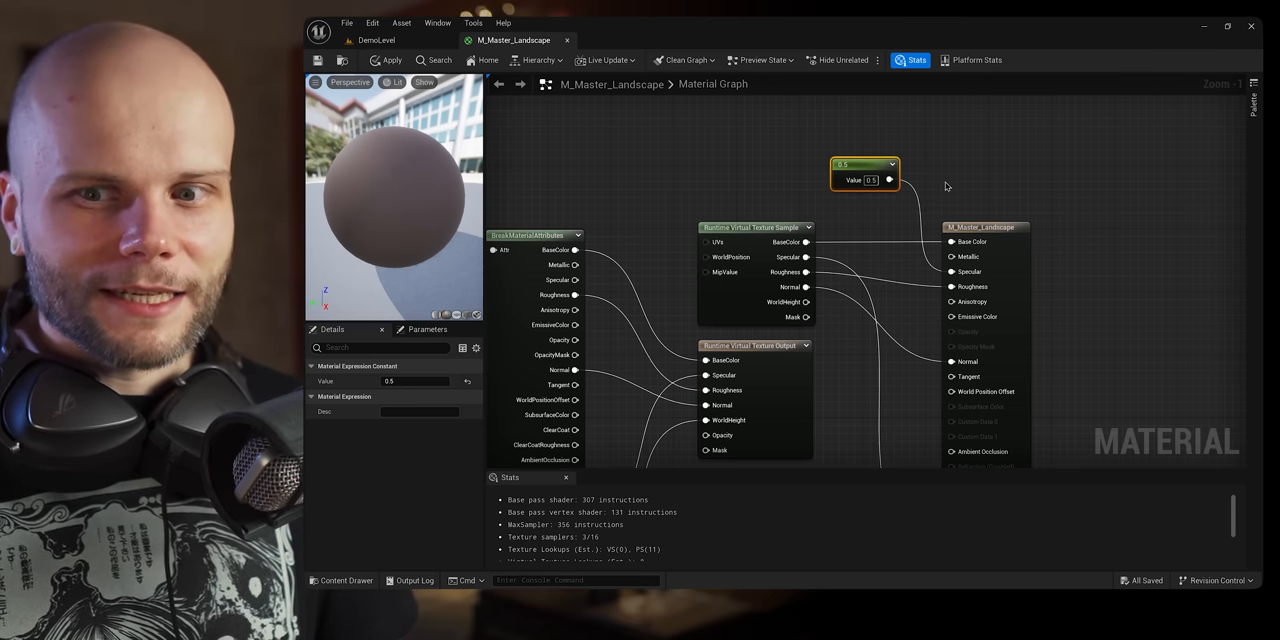
mouse_move(948, 180)
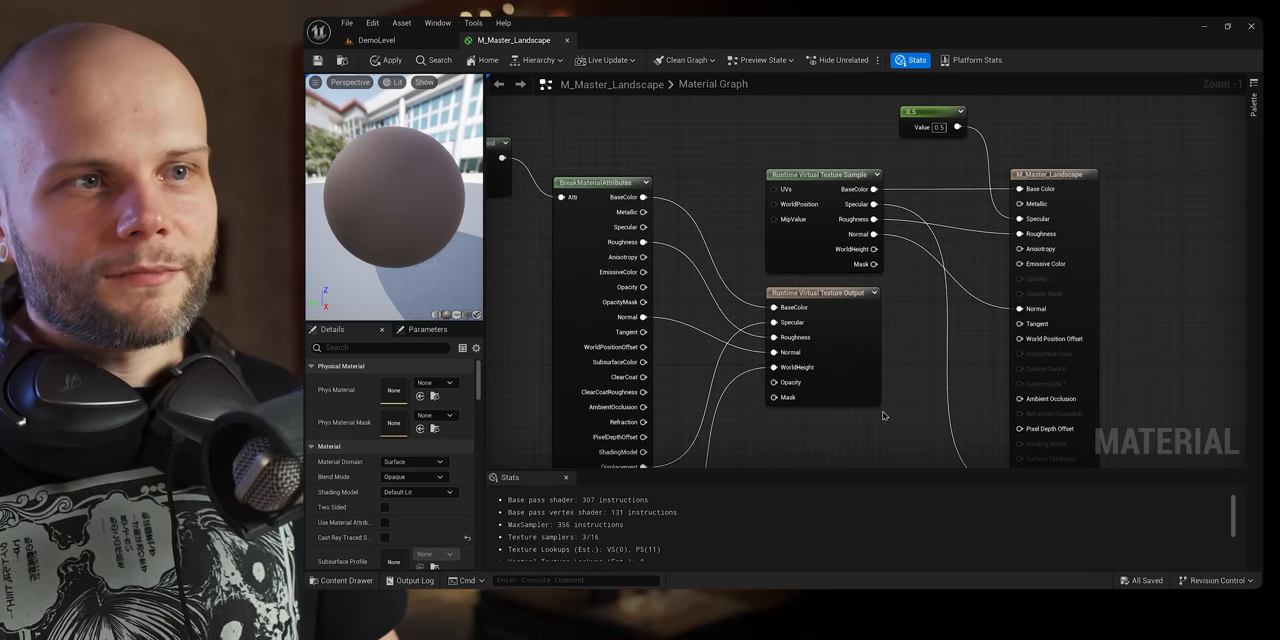
mouse_move(902, 320)
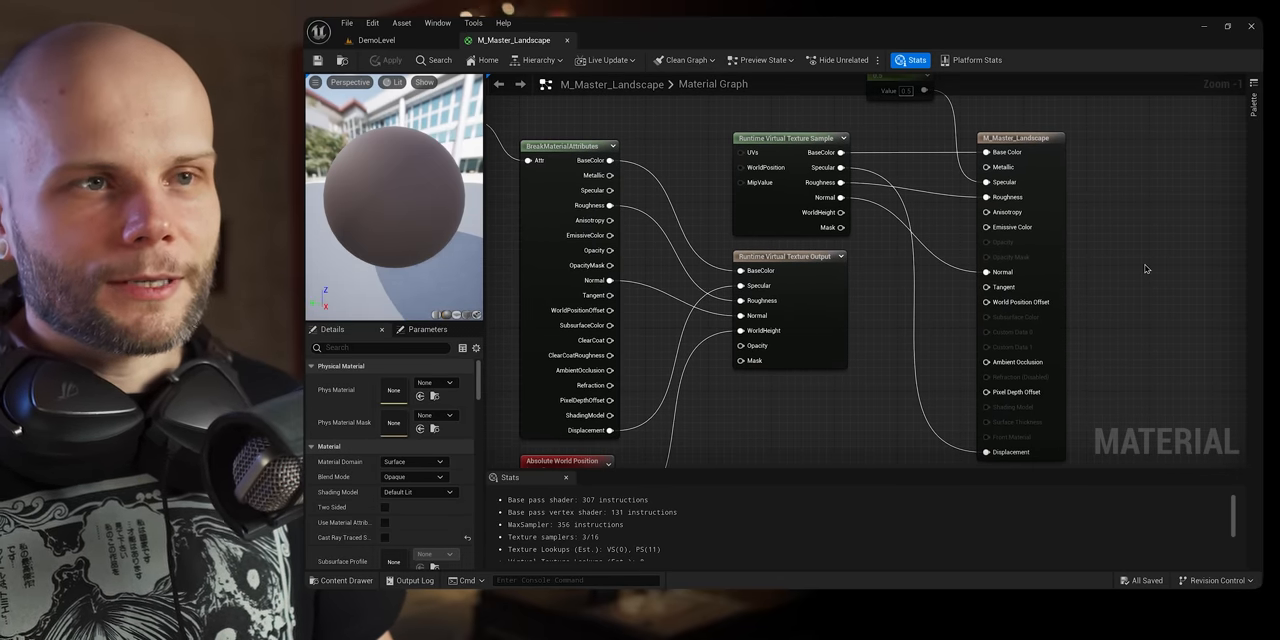
mouse_move(1000, 240)
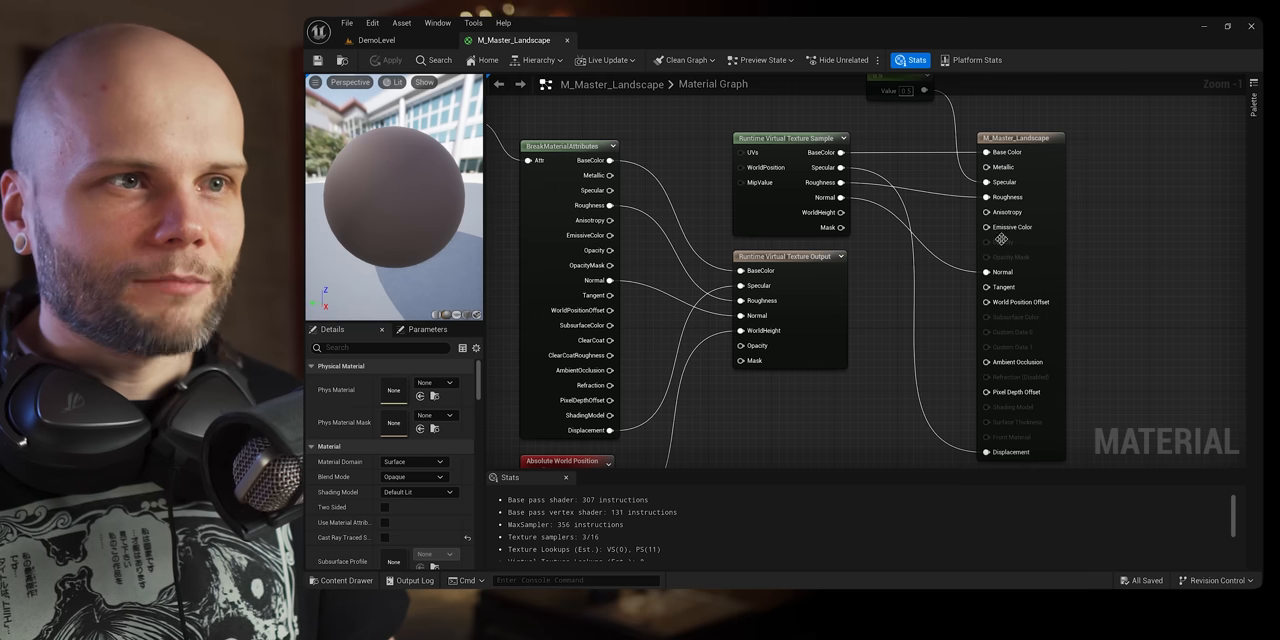
mouse_move(896, 308)
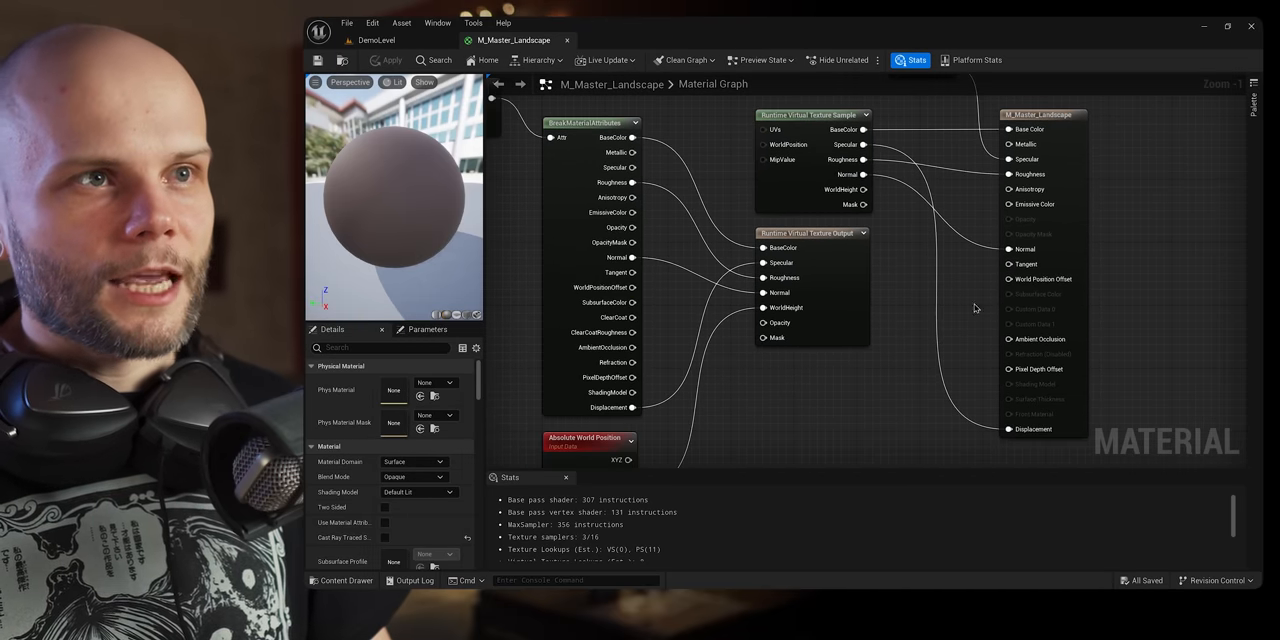
mouse_move(664, 378)
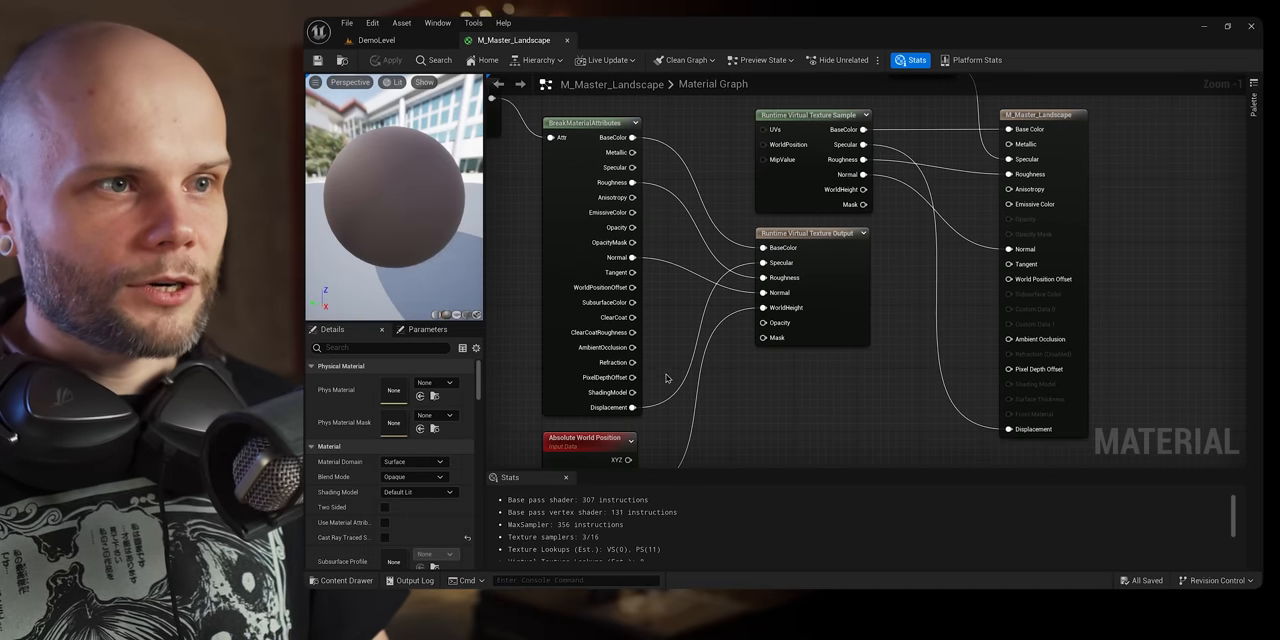
mouse_move(764, 262)
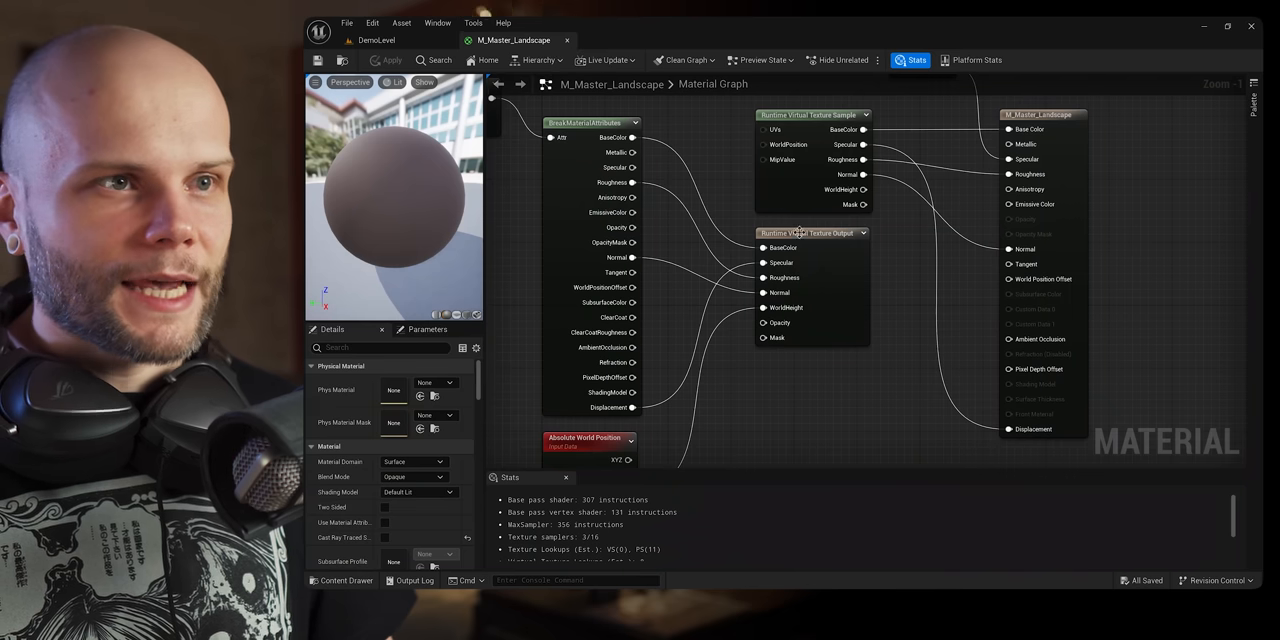
left_click(812, 114)
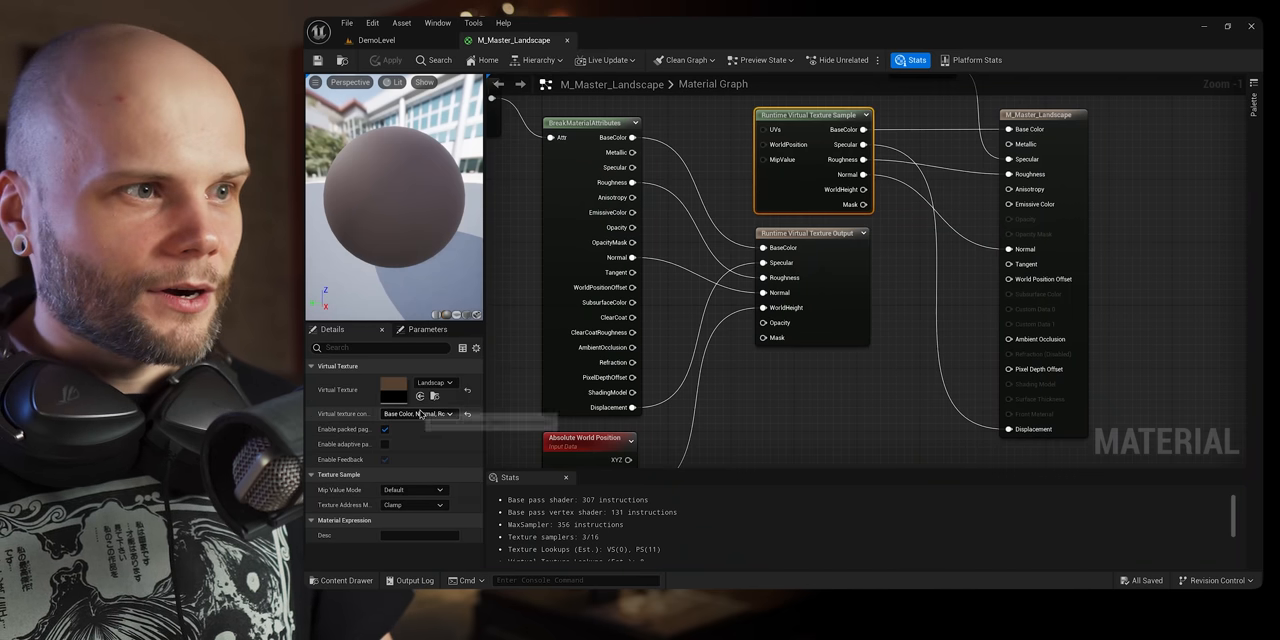
left_click(416, 412)
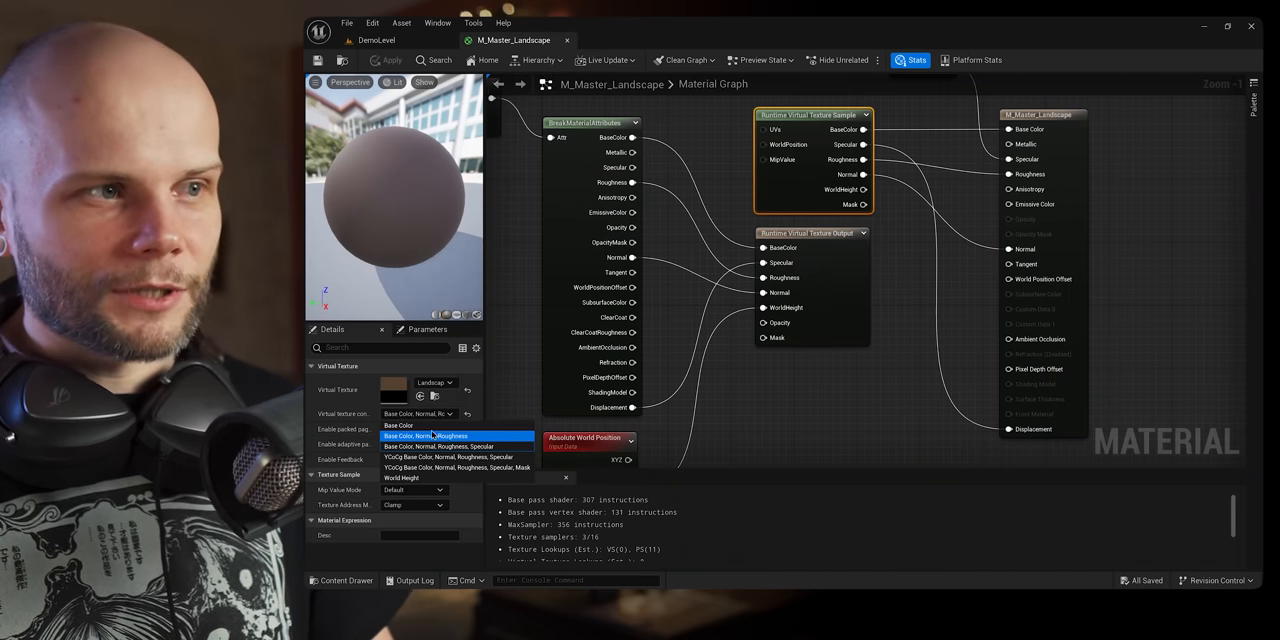
mouse_move(456, 456)
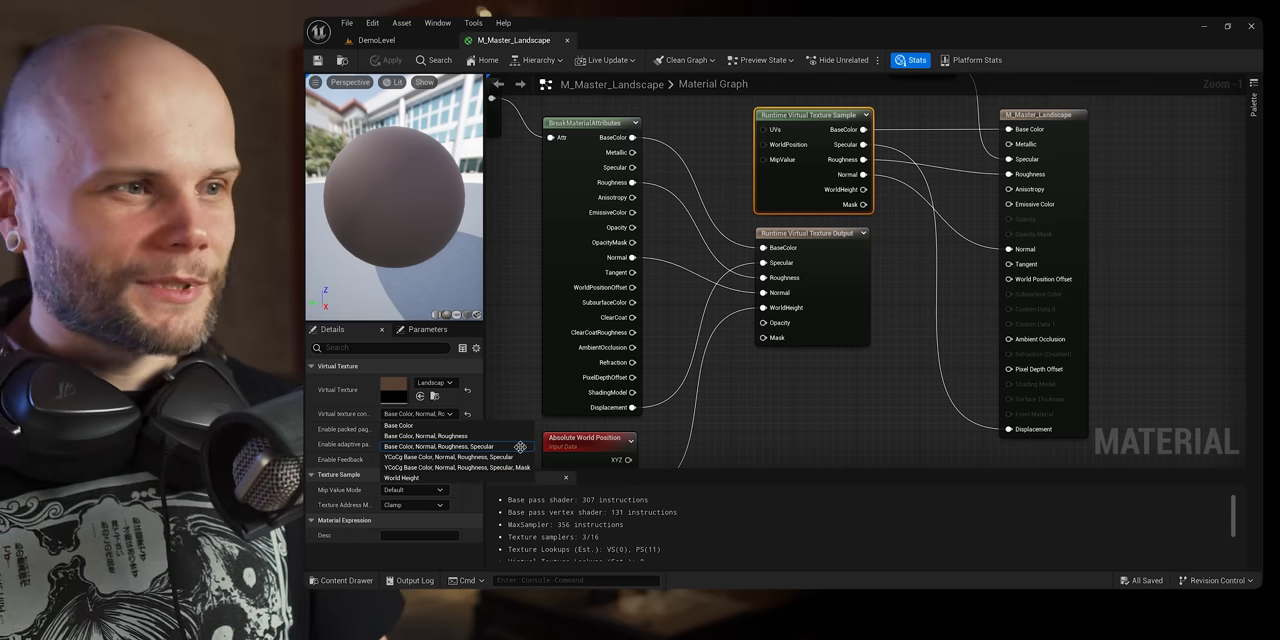
mouse_move(402, 476)
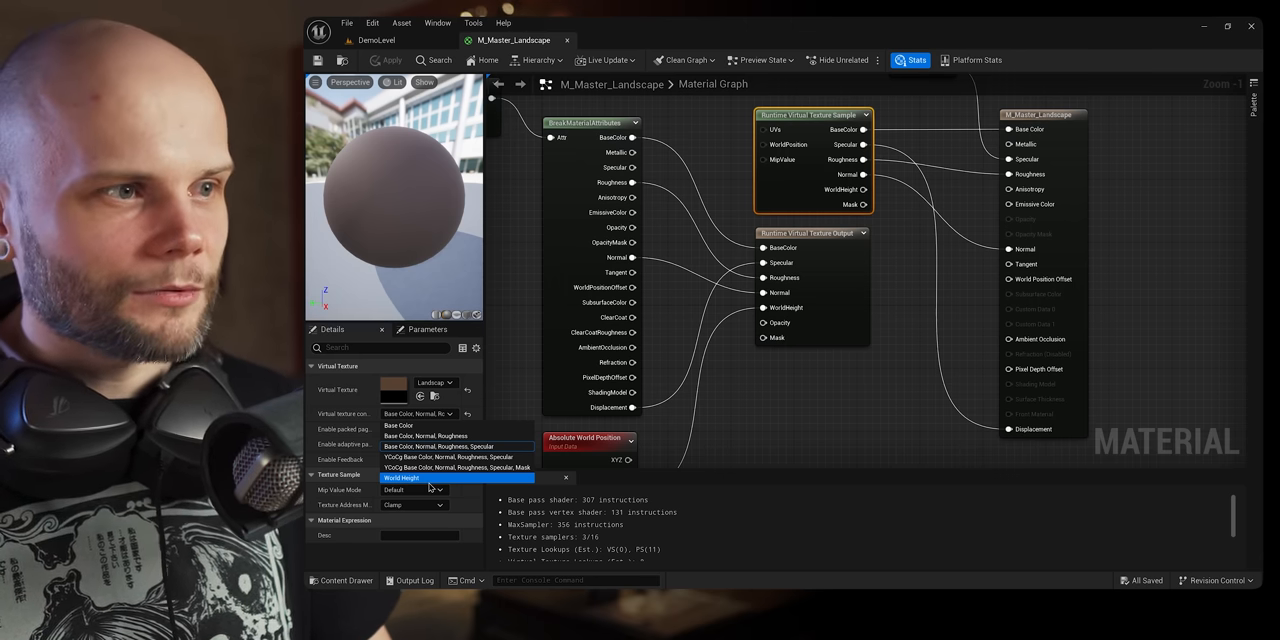
mouse_move(458, 446)
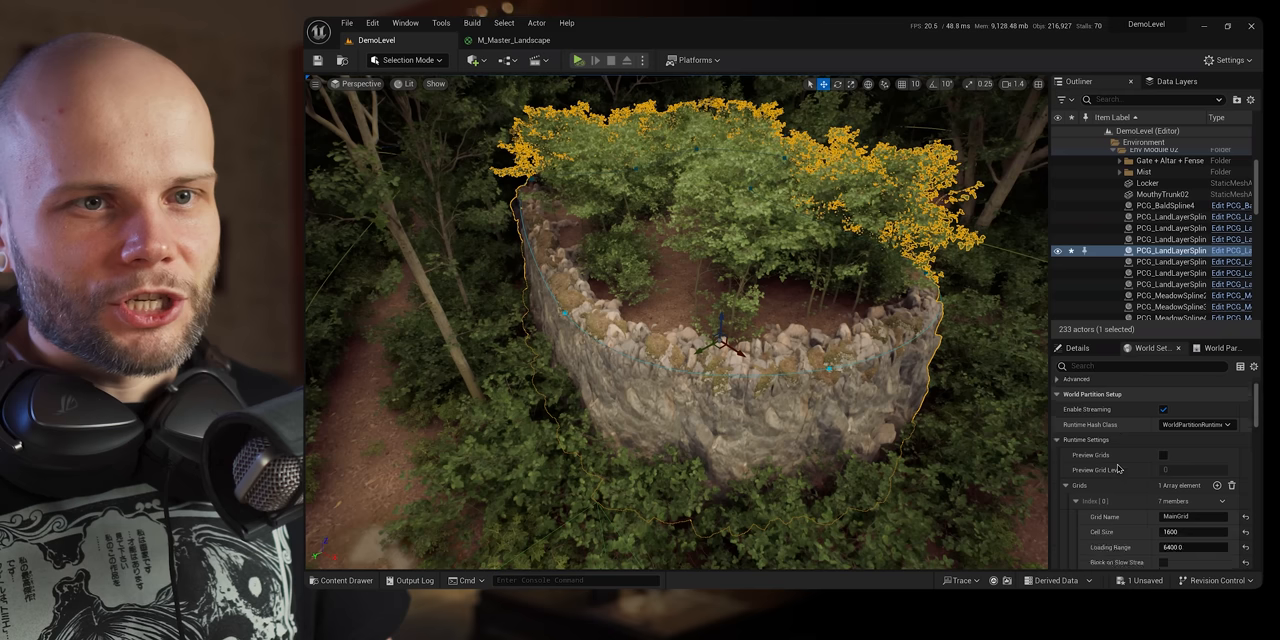
- Scroll the World Settings to reveal the World Partition runtime grid settings
scroll("down", 3)
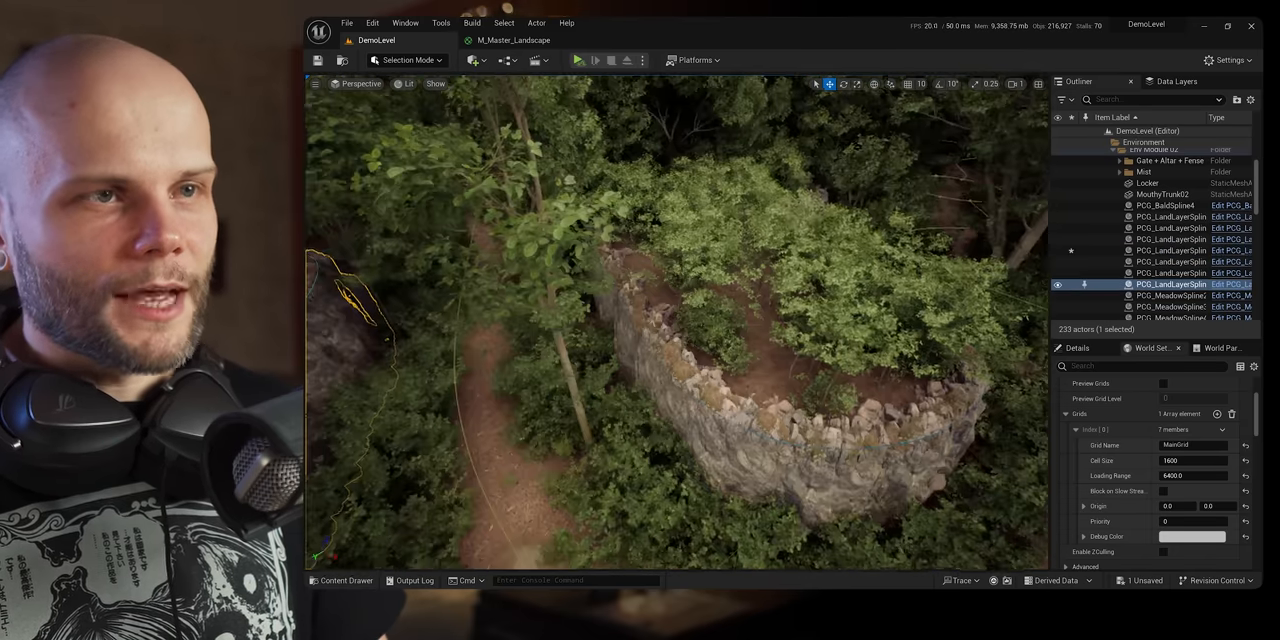
- Select PCG_LandLayerSpline4 and browse the content to the Sound folder's three assets
left_click(1170, 250)
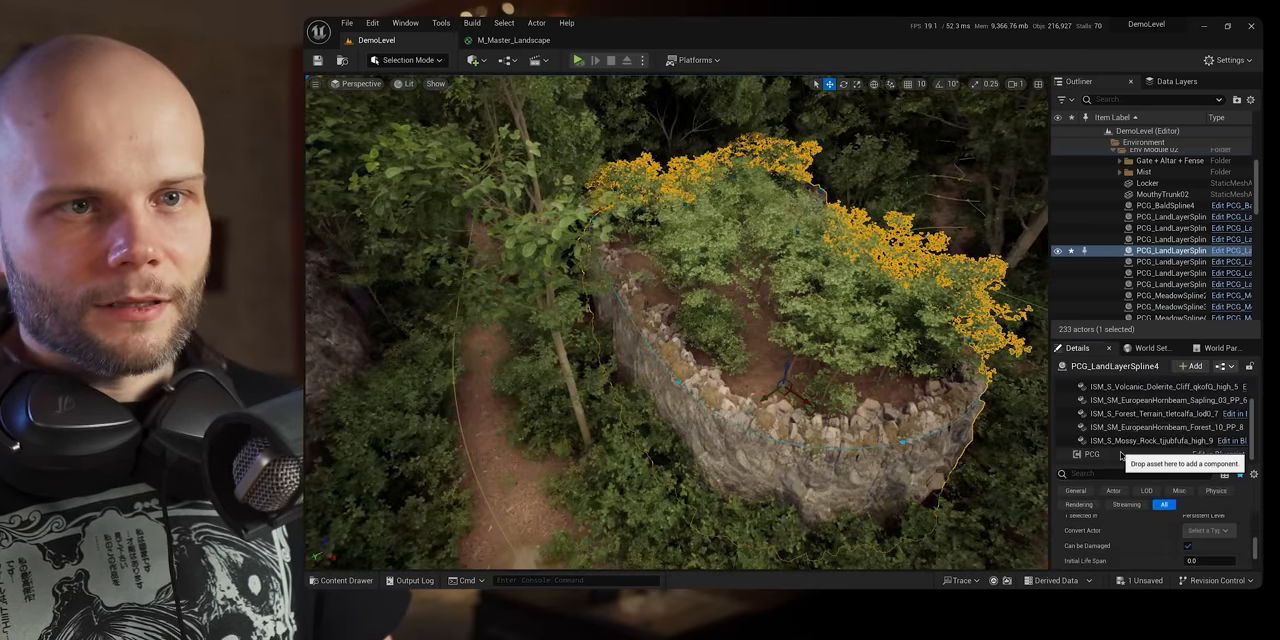
left_click(1092, 454)
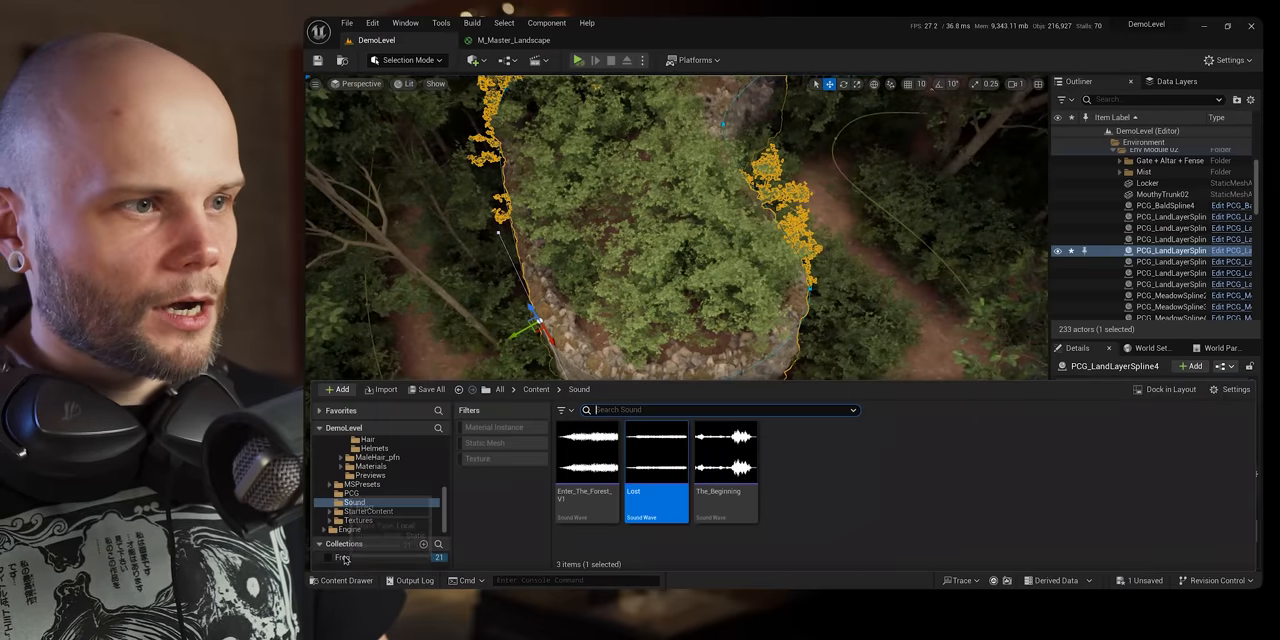
- Close the content browser and fly down to ground level at the island's stone wall
left_click(344, 556)
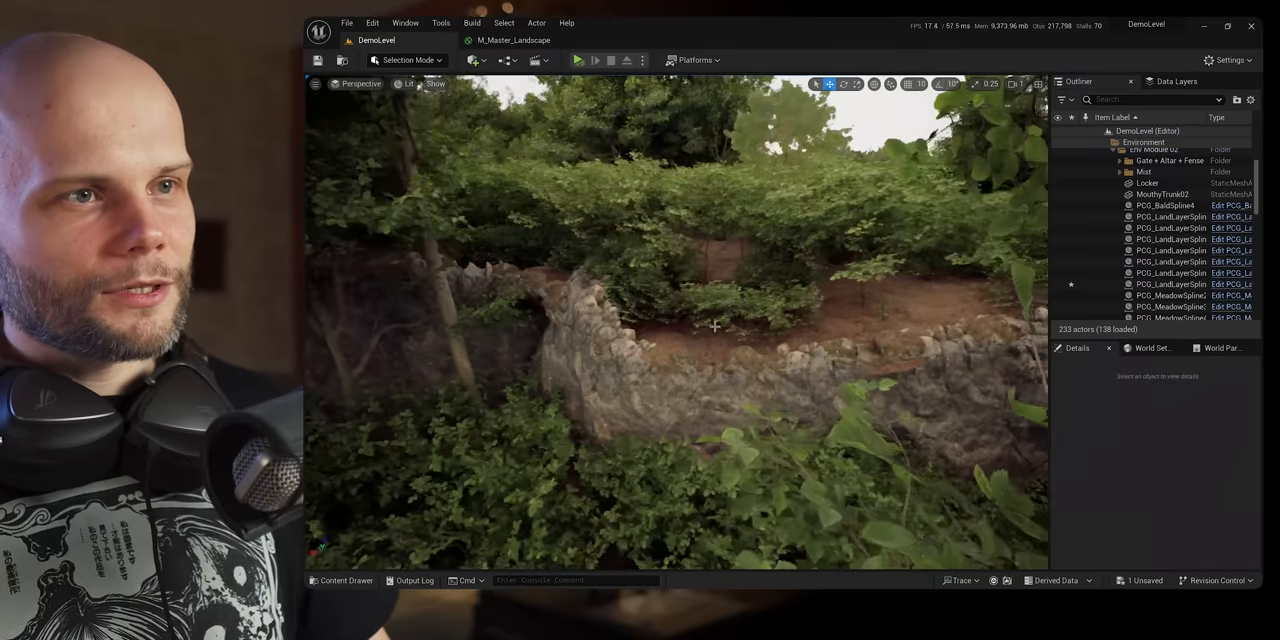
- Navigate to the white PlayerStart platform beside the long wall with PCG partition actors listed
left_click(1170, 284)
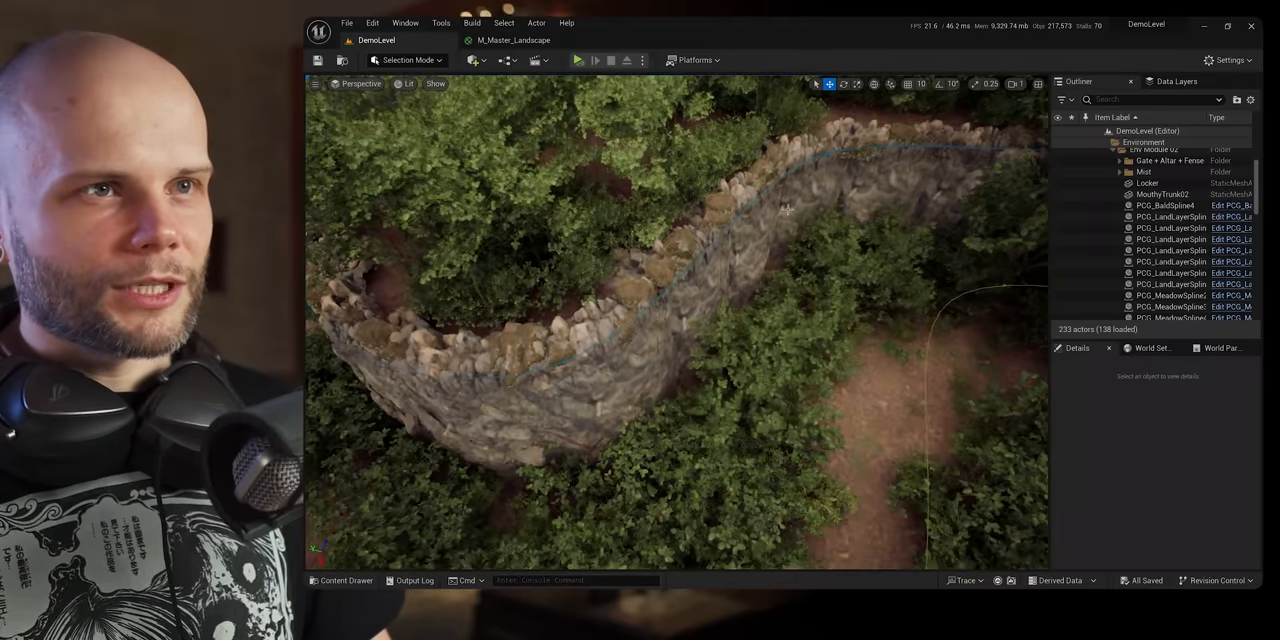
left_click(820, 156)
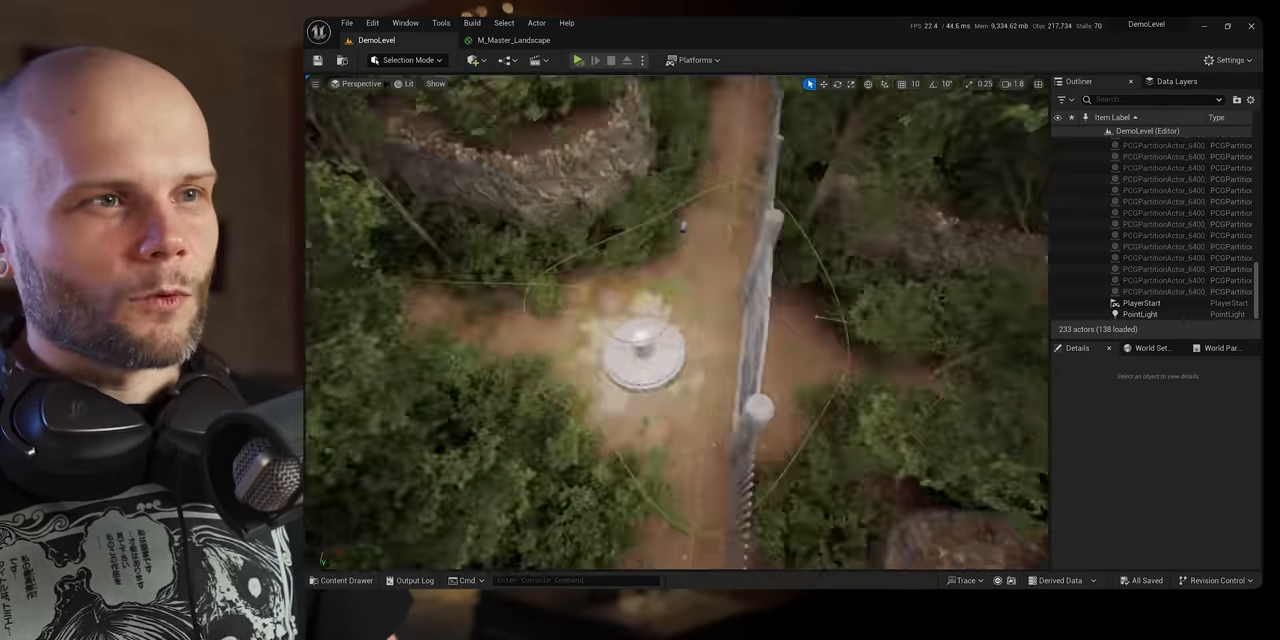
- Enter Landscape Mode paint and choose a target layer for the ground around the platform
left_click(410, 60)
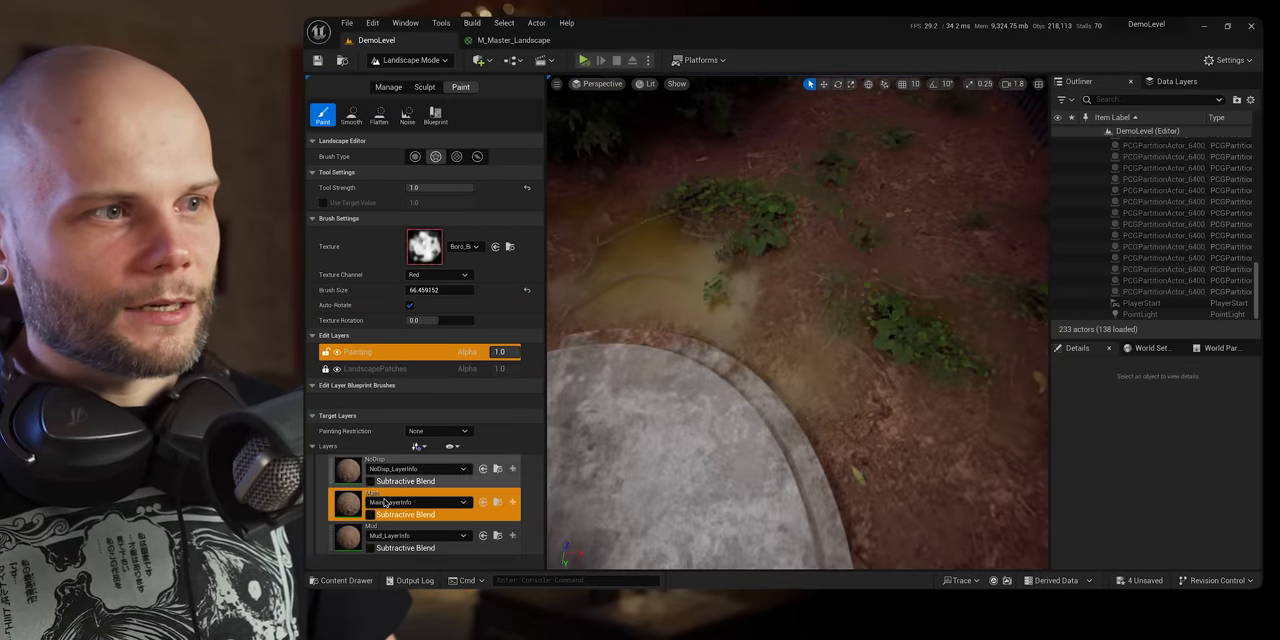
left_click(390, 536)
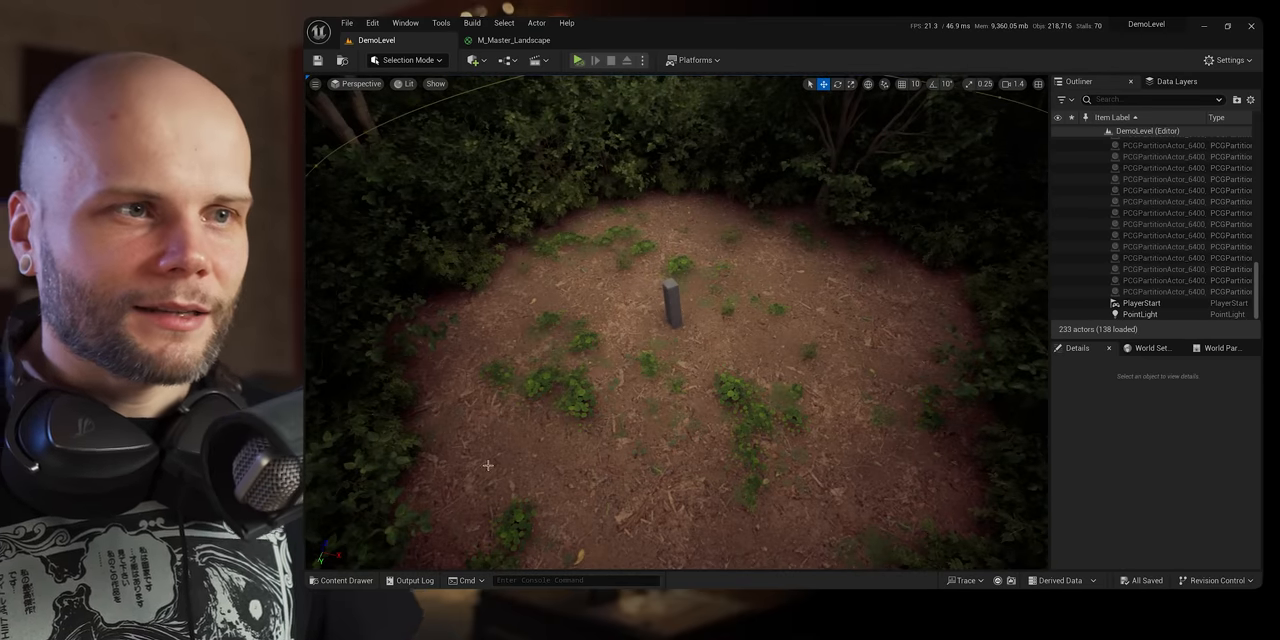
mouse_move(558, 360)
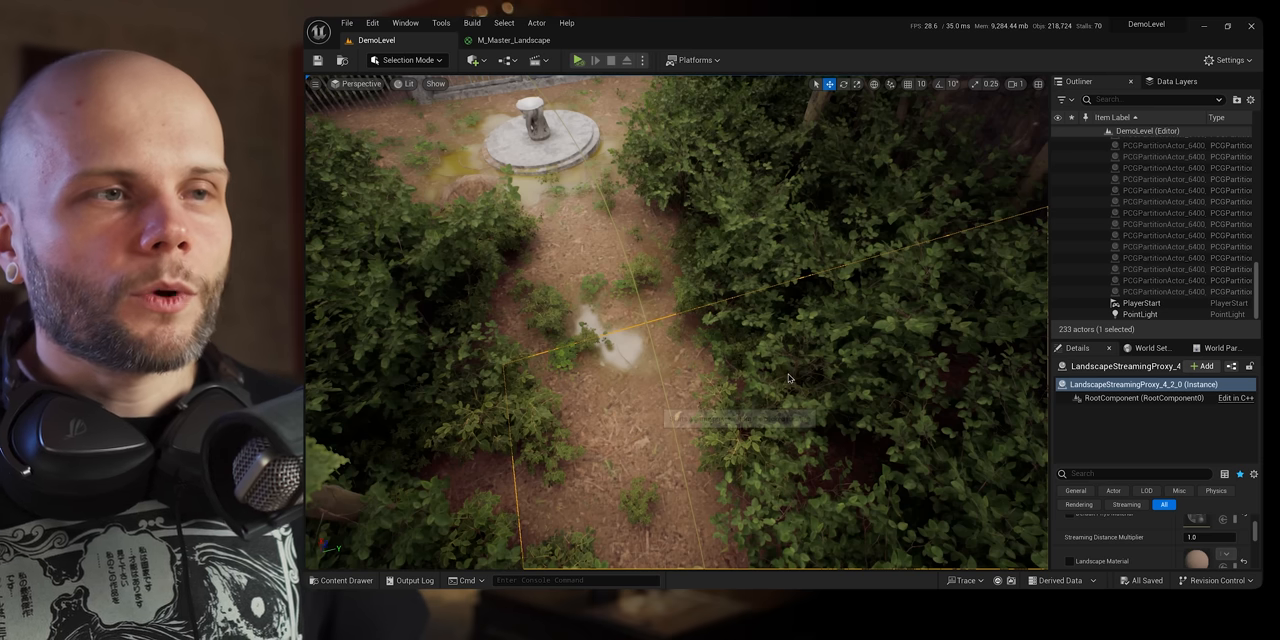
mouse_move(748, 262)
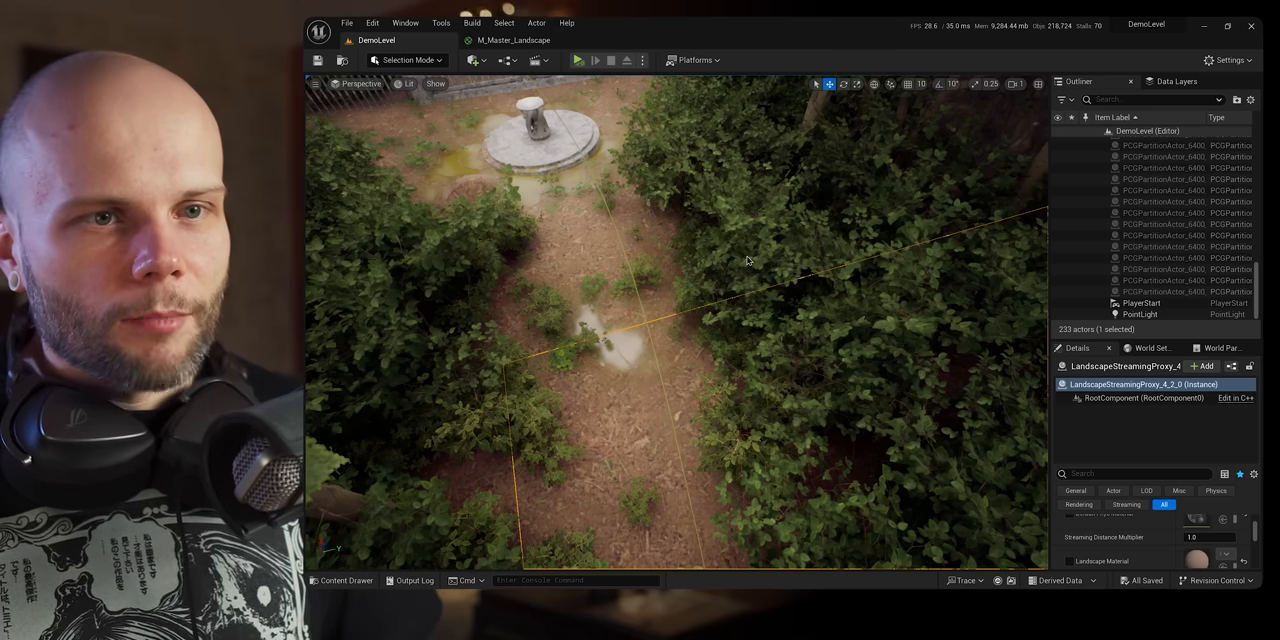
- Start Play In Editor so the character stands on the dark forest dirt path
left_click(576, 60)
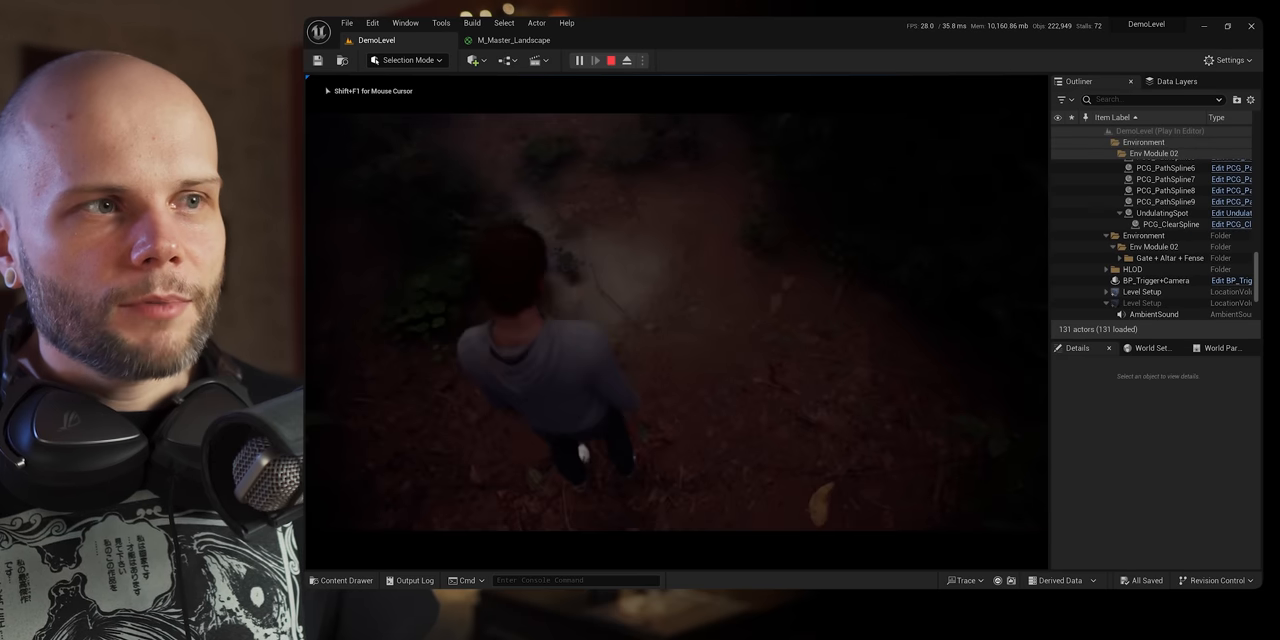